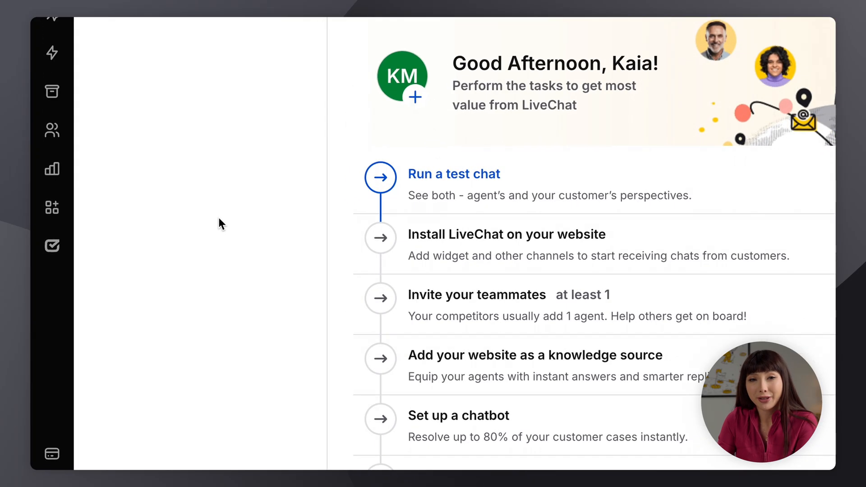
{"action": "mouse_move", "coordinate": [51, 245]}
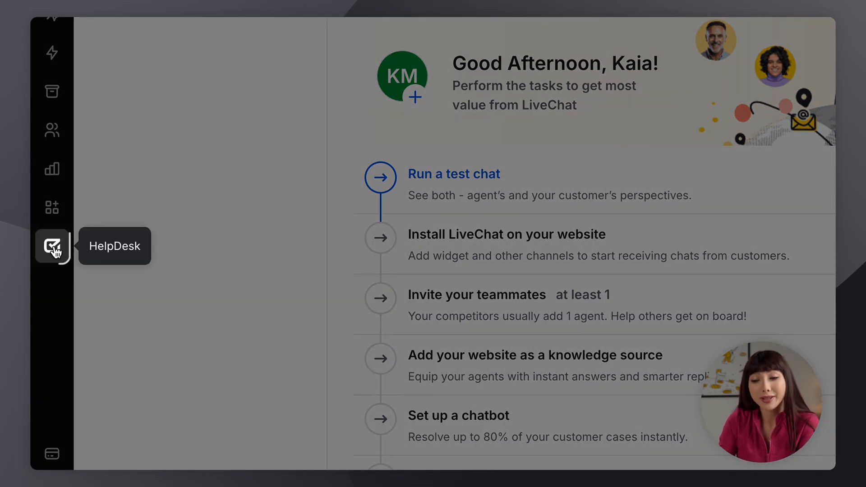
- Open the HelpDesk section and add the HelpDesk ticketing system
{"action": "left_click", "coordinate": [51, 246]}
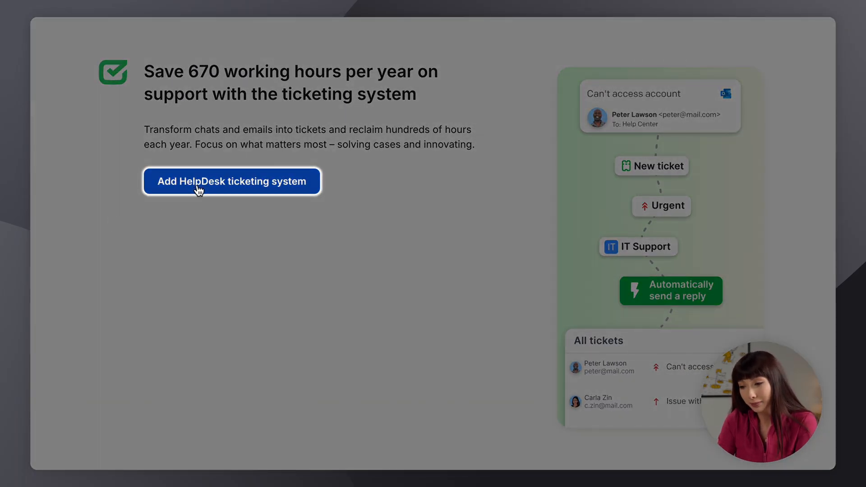
{"action": "left_click", "coordinate": [232, 181]}
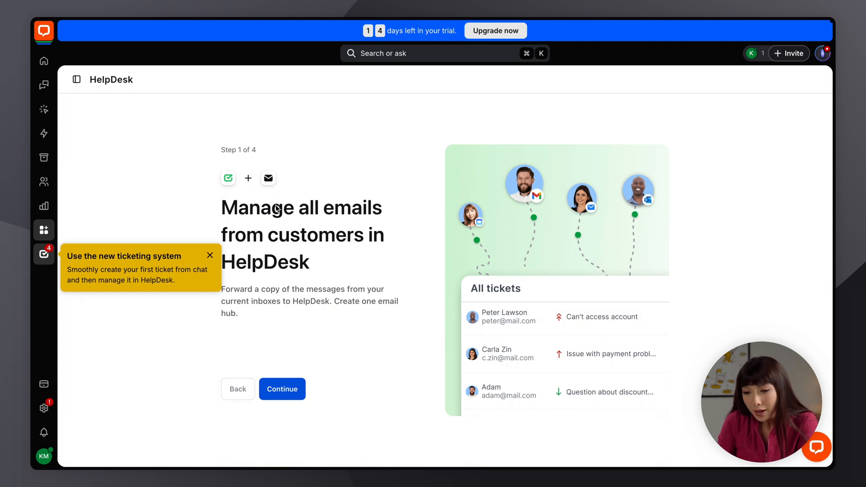
- Continue through setup steps 1–3 to reach Step 4, importing LiveChat data
{"action": "left_click", "coordinate": [210, 255]}
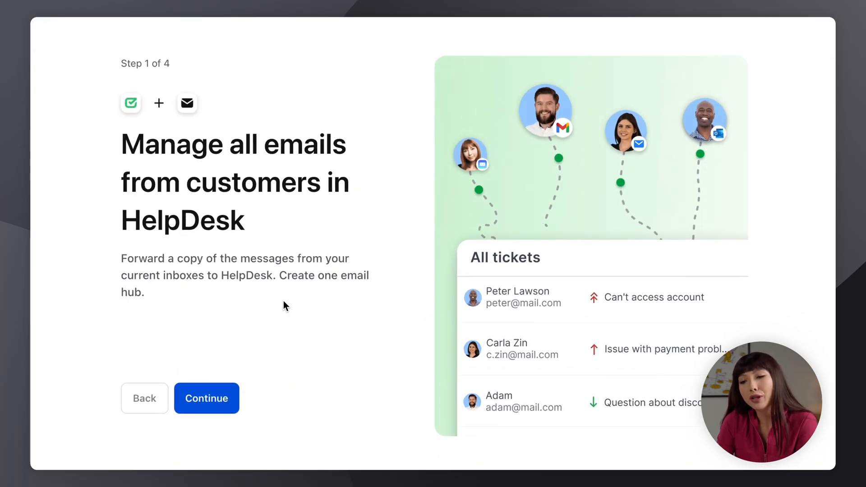
{"action": "left_click", "coordinate": [206, 398]}
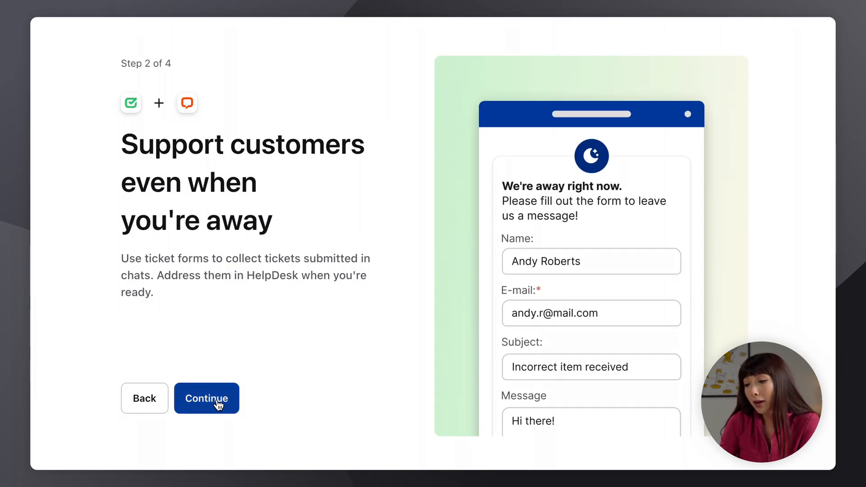
{"action": "left_click", "coordinate": [206, 398]}
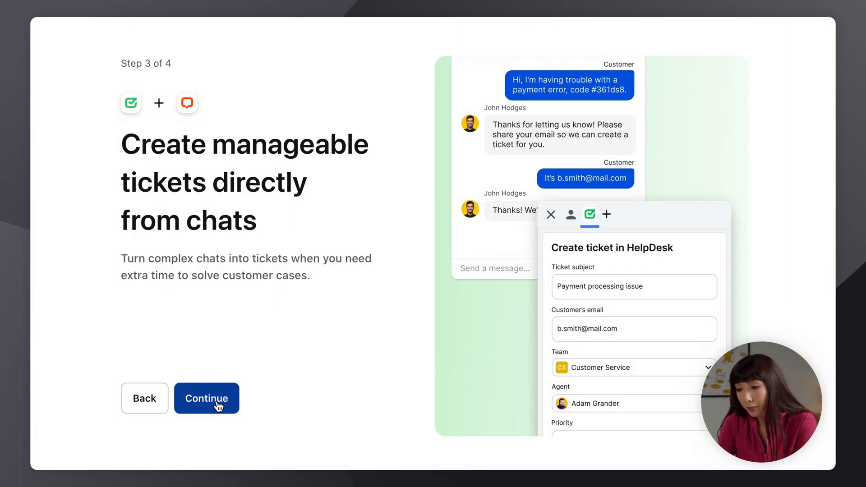
{"action": "left_click", "coordinate": [206, 398]}
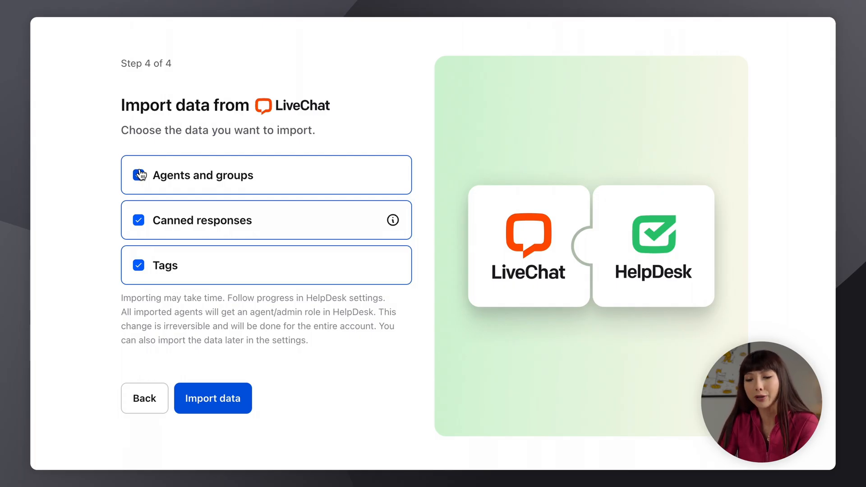
- Uncheck Agents and groups and import canned responses and tags into HelpDesk
{"action": "left_click", "coordinate": [138, 175]}
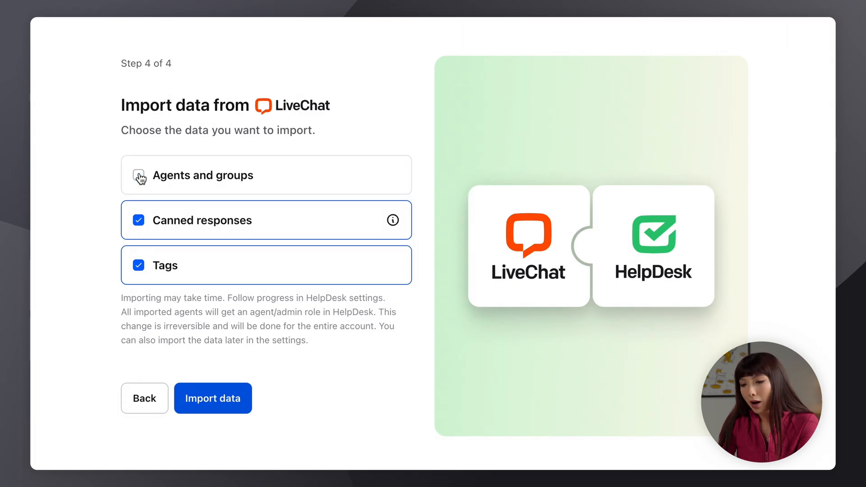
{"action": "left_click", "coordinate": [212, 398]}
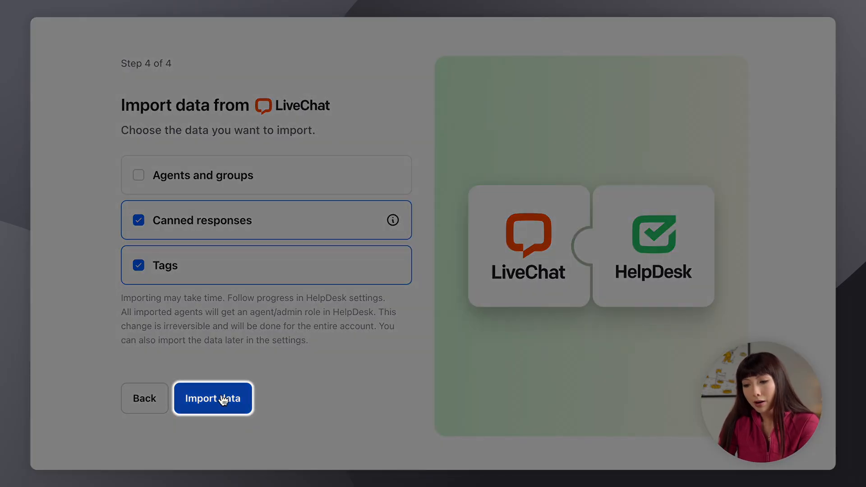
{"action": "left_click", "coordinate": [213, 398]}
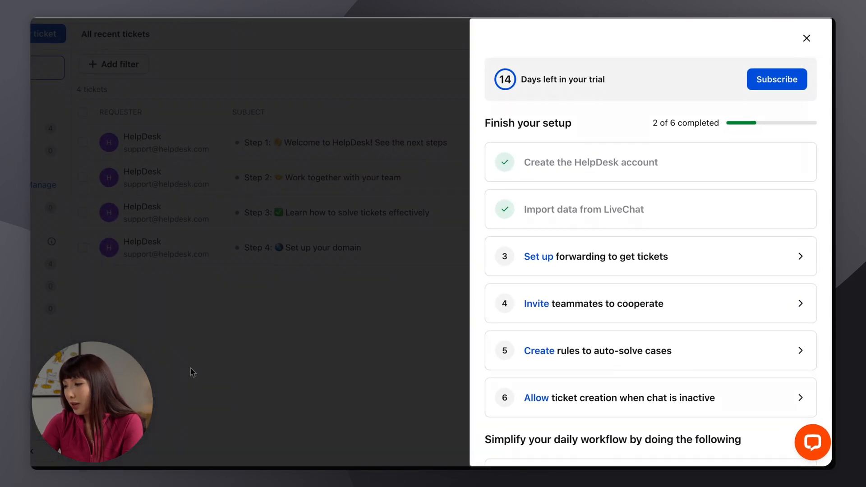
{"action": "mouse_move", "coordinate": [476, 268]}
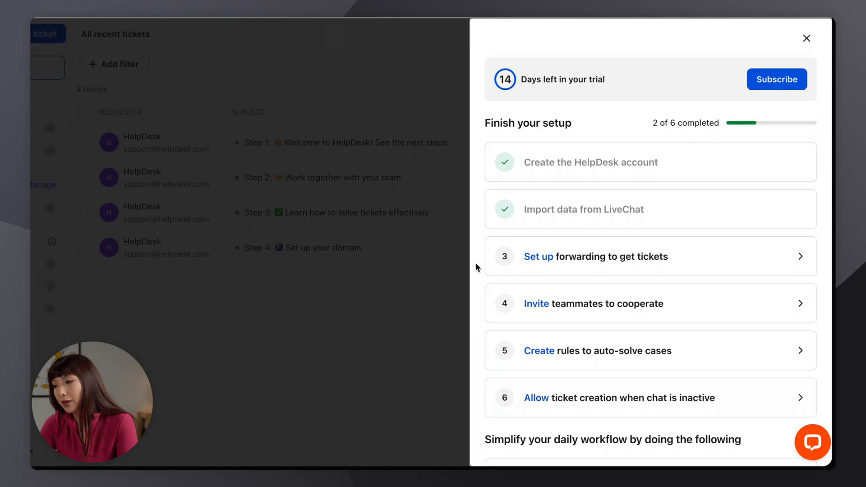
{"action": "mouse_move", "coordinate": [509, 257]}
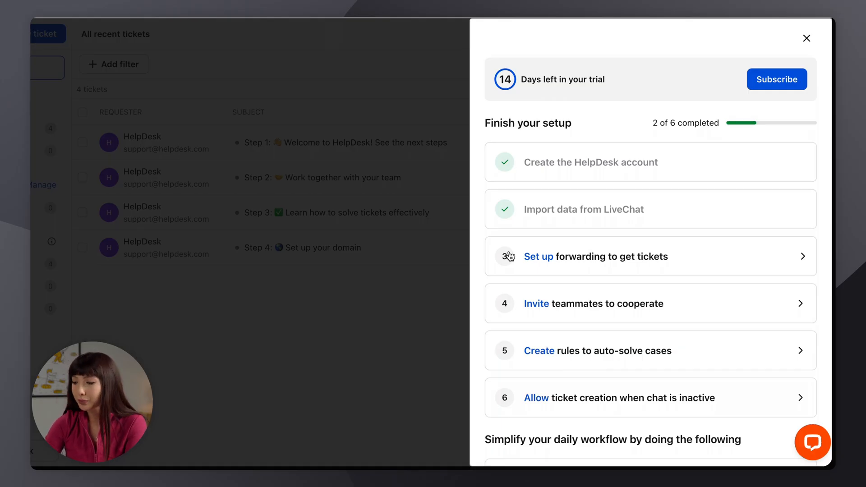
- Scroll through the 'Finish your setup' checklist, then close it
{"action": "scroll", "scroll_direction": "down", "scroll_amount": 3}
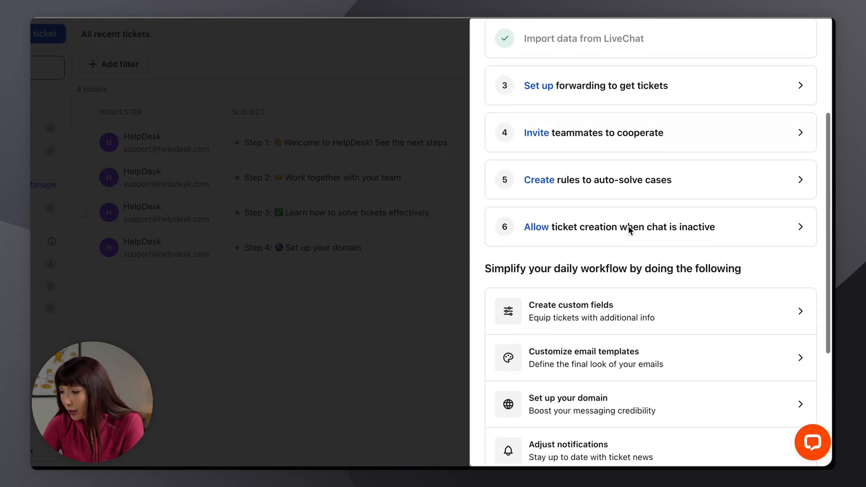
{"action": "scroll", "scroll_direction": "up", "scroll_amount": 3}
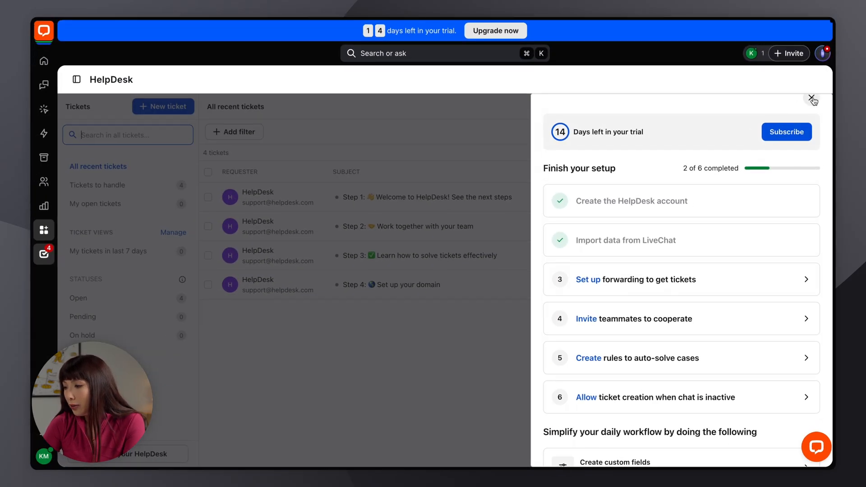
{"action": "left_click", "coordinate": [812, 100]}
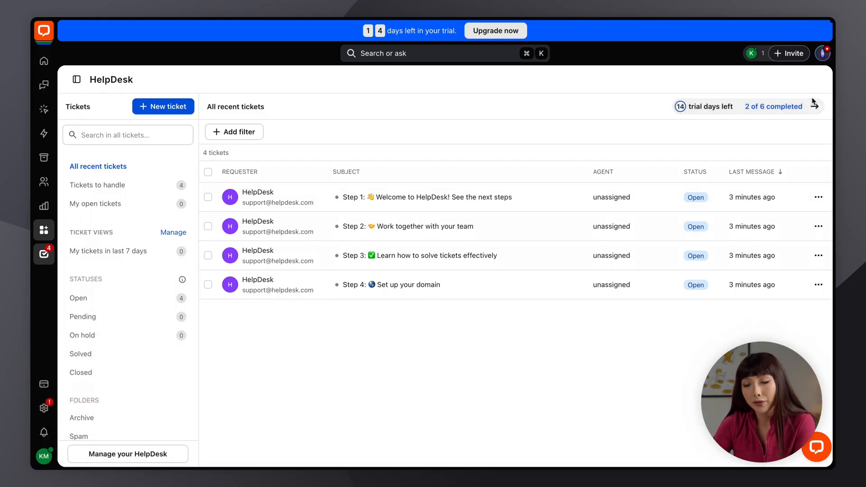
{"action": "mouse_move", "coordinate": [480, 143]}
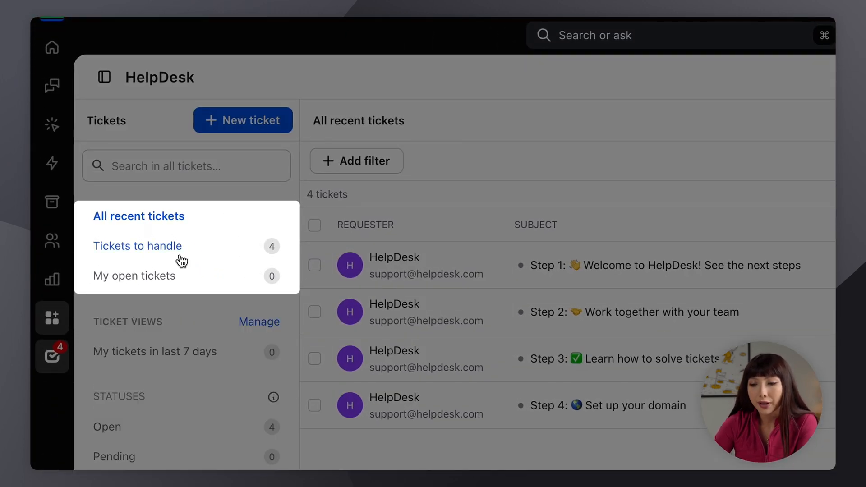
{"action": "mouse_move", "coordinate": [181, 292]}
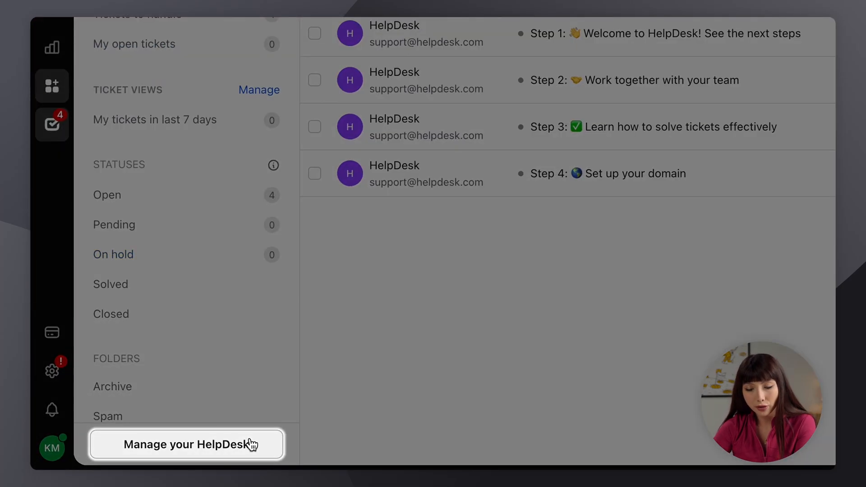
- Open the 'Manage your HelpDesk' menu from the bottom of the tickets sidebar
{"action": "left_click", "coordinate": [186, 443]}
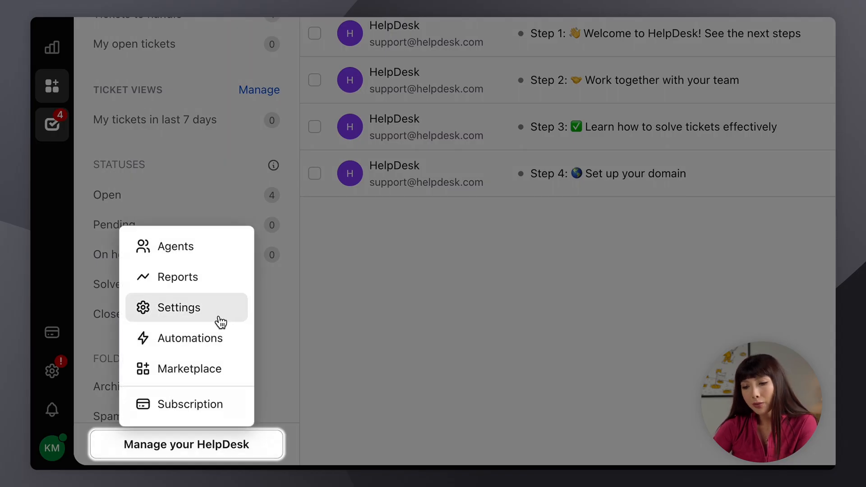
{"action": "mouse_move", "coordinate": [194, 345]}
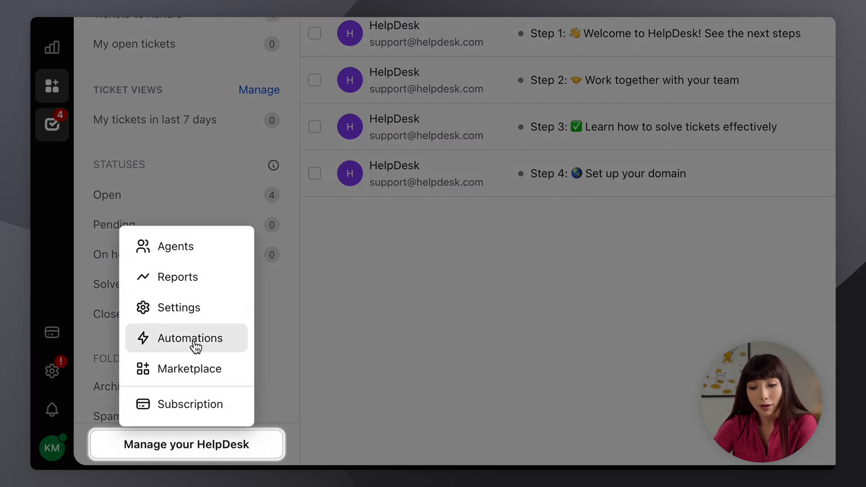
{"action": "mouse_move", "coordinate": [190, 404]}
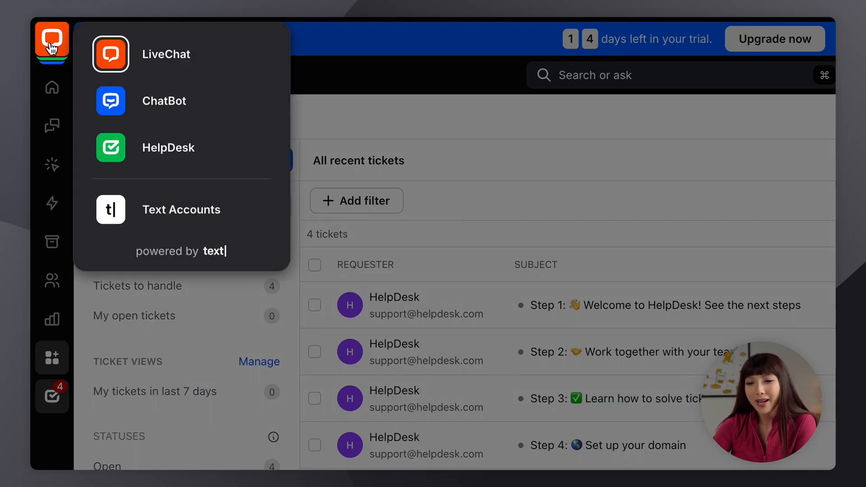
{"action": "mouse_move", "coordinate": [162, 147]}
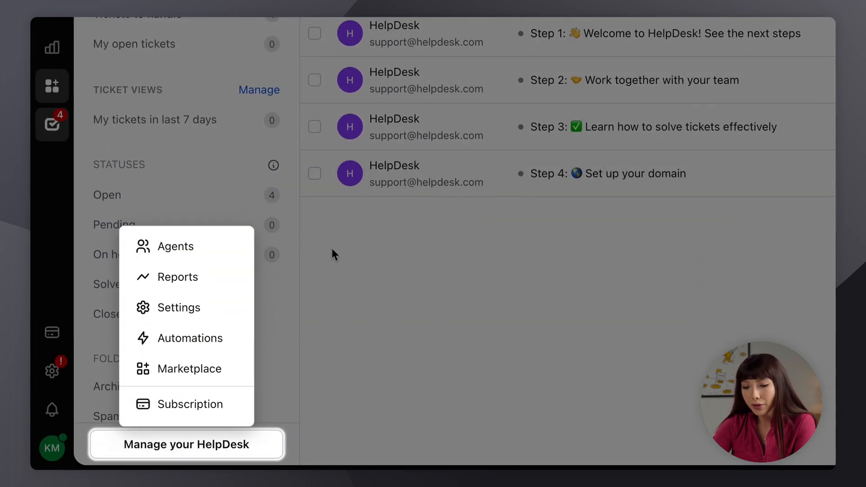
{"action": "mouse_move", "coordinate": [223, 451]}
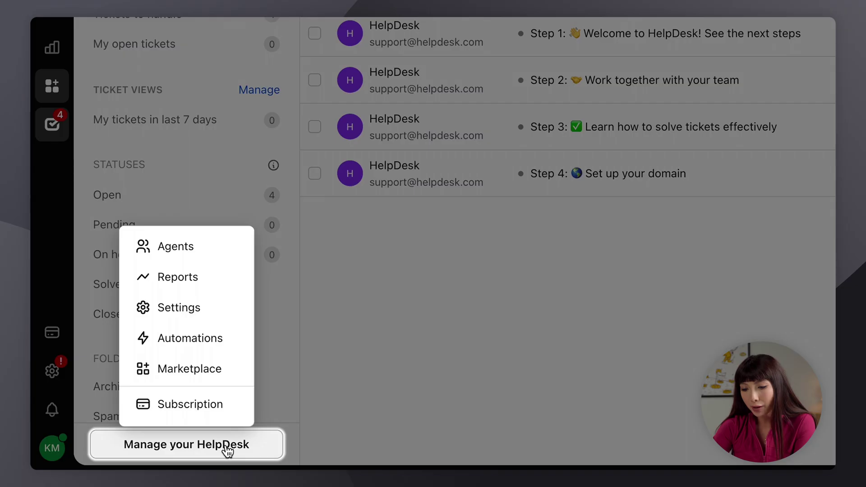
- Choose Settings from the management menu to reach the Email channel page
{"action": "left_click", "coordinate": [179, 307]}
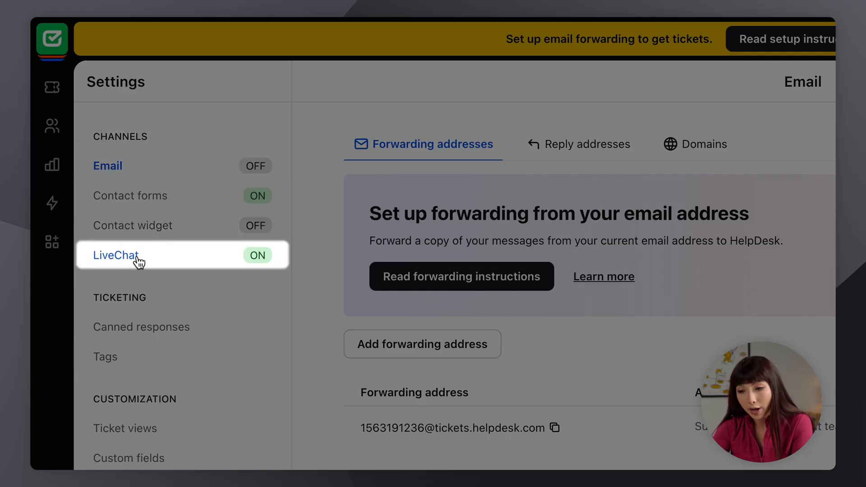
- Open the LiveChat channel settings and check the imported canned responses and tags
{"action": "left_click", "coordinate": [115, 255]}
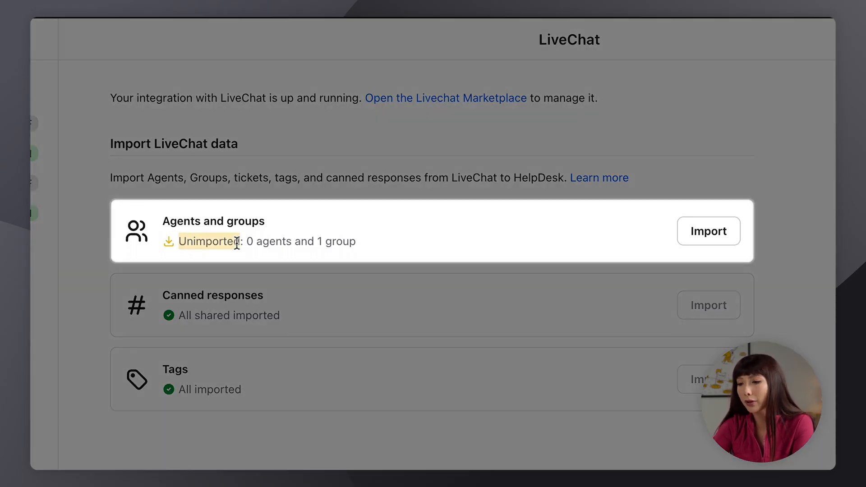
{"action": "mouse_move", "coordinate": [546, 241]}
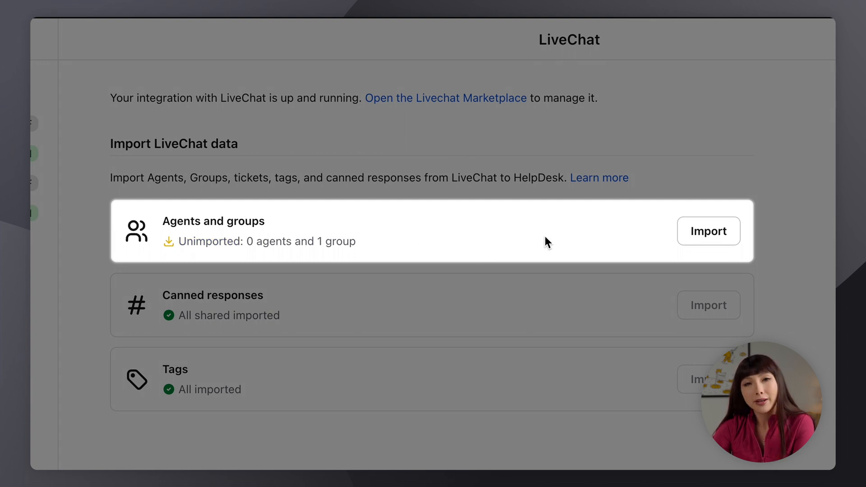
{"action": "left_click", "coordinate": [708, 231]}
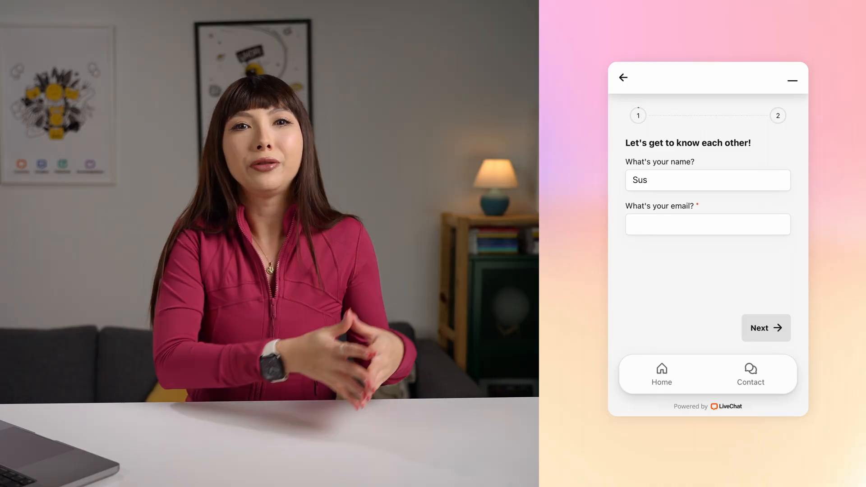
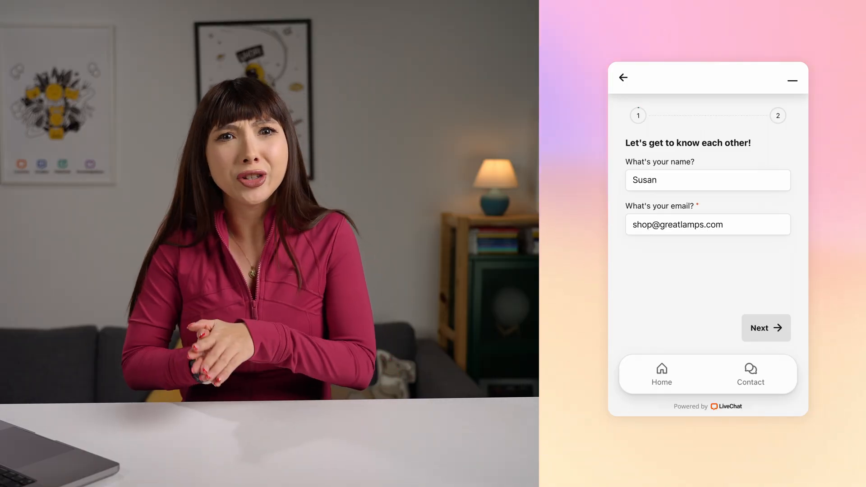
{"action": "left_click", "coordinate": [764, 327]}
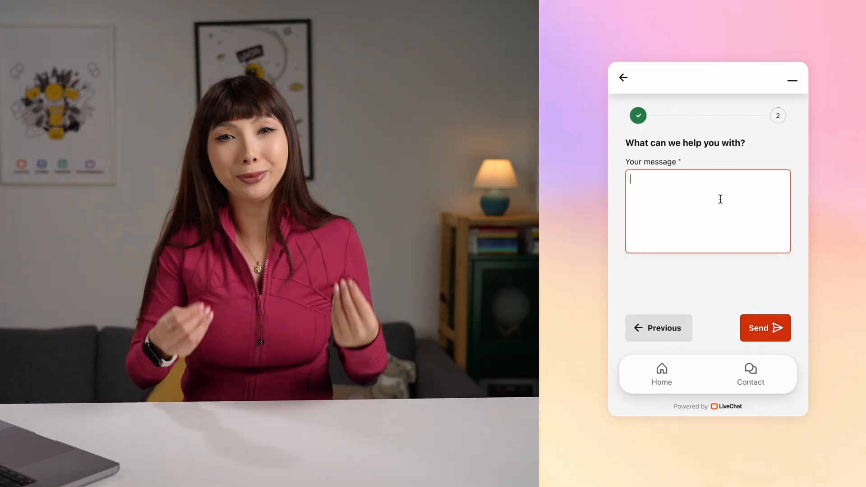
{"action": "type", "text": "W"}
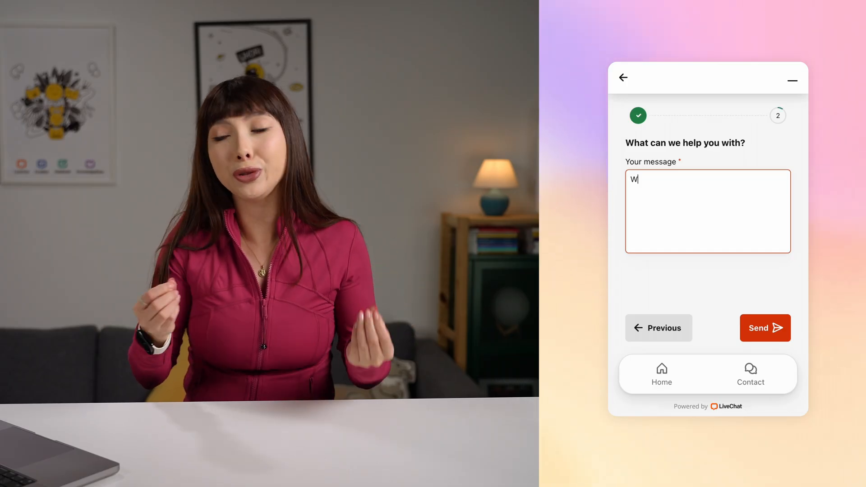
{"action": "type", "text": "hat is your"}
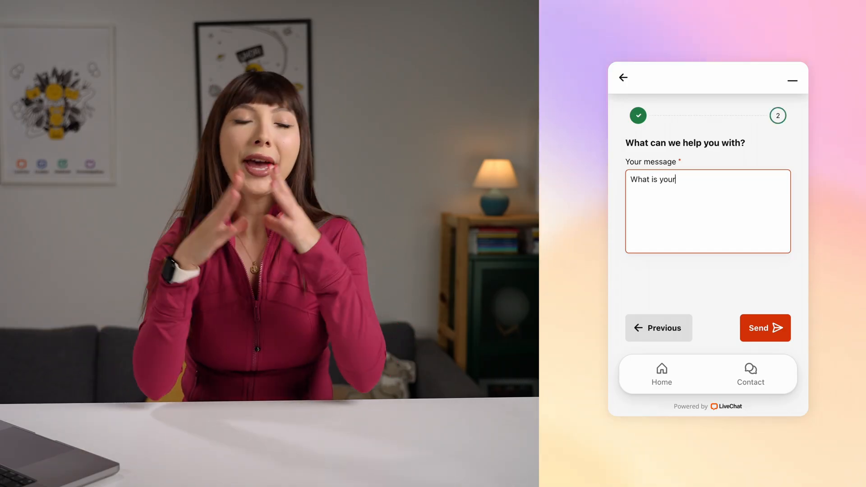
{"action": "type", "text": "policy about late re"}
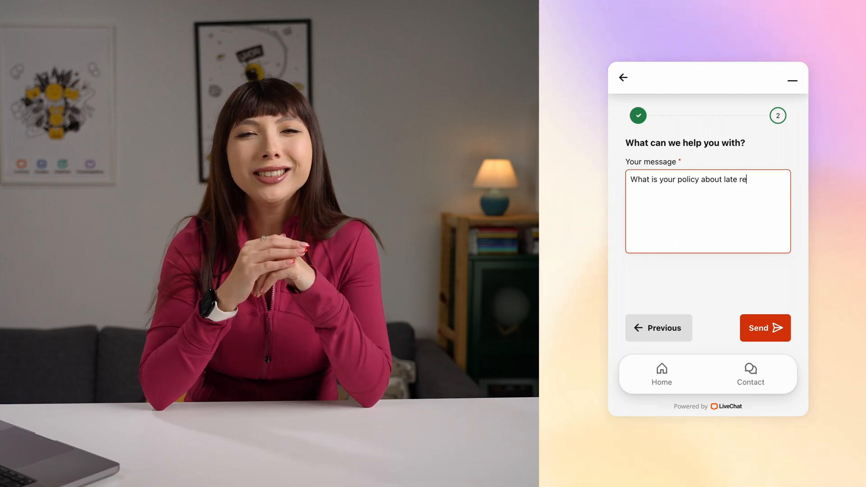
{"action": "type", "text": "turns?"}
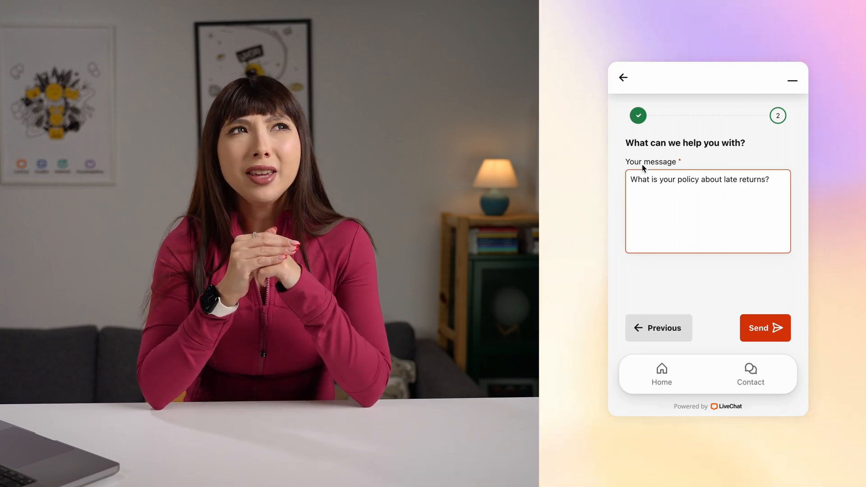
{"action": "left_click", "coordinate": [765, 327]}
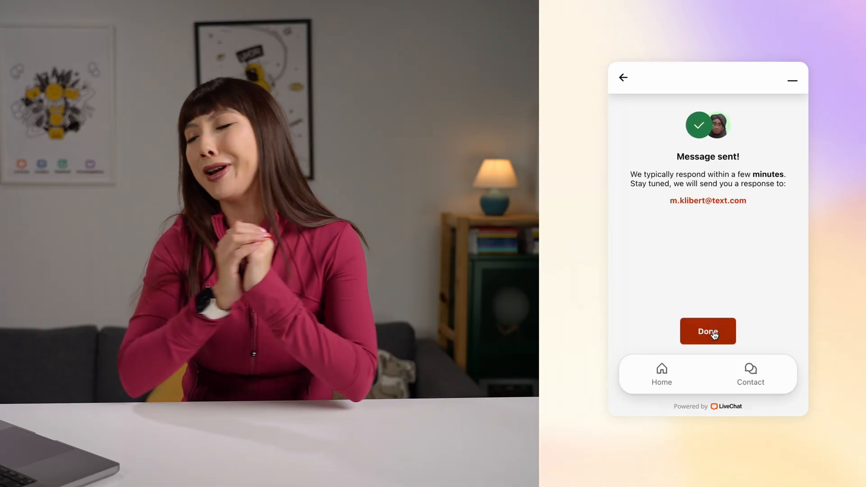
{"action": "left_click", "coordinate": [707, 332]}
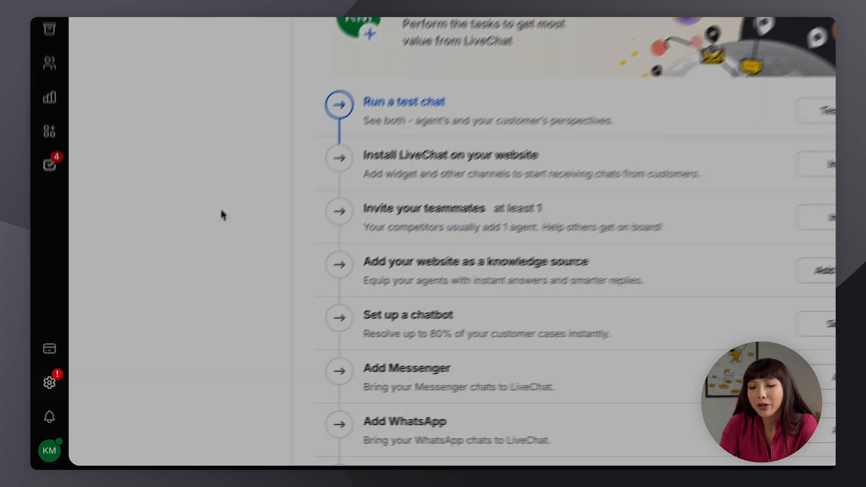
{"action": "mouse_move", "coordinate": [52, 383]}
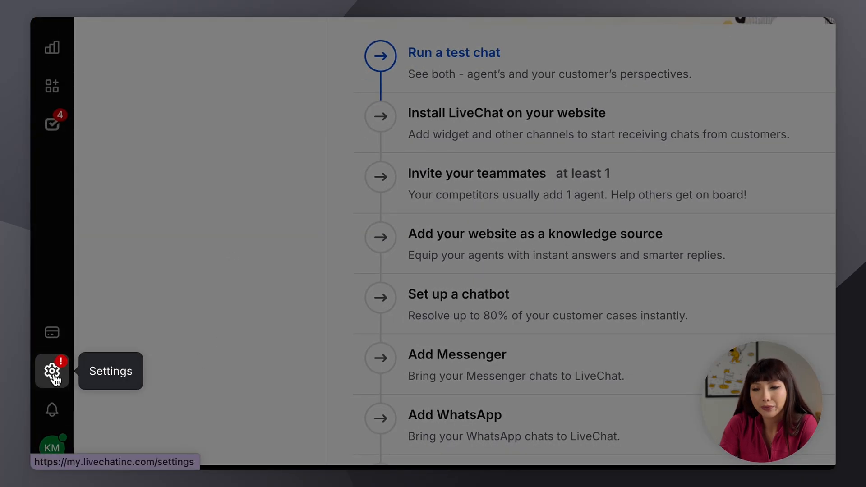
- Go to Settings, then Website widget, then Welcome screen
{"action": "left_click", "coordinate": [51, 371]}
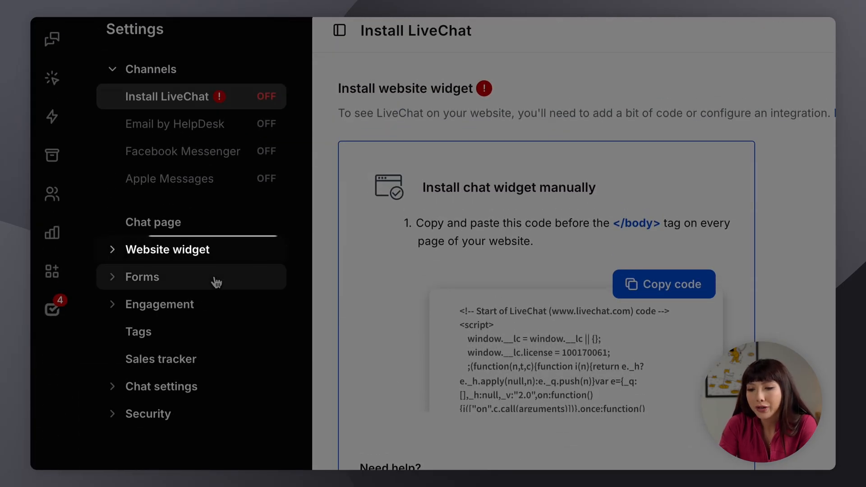
{"action": "left_click", "coordinate": [166, 249]}
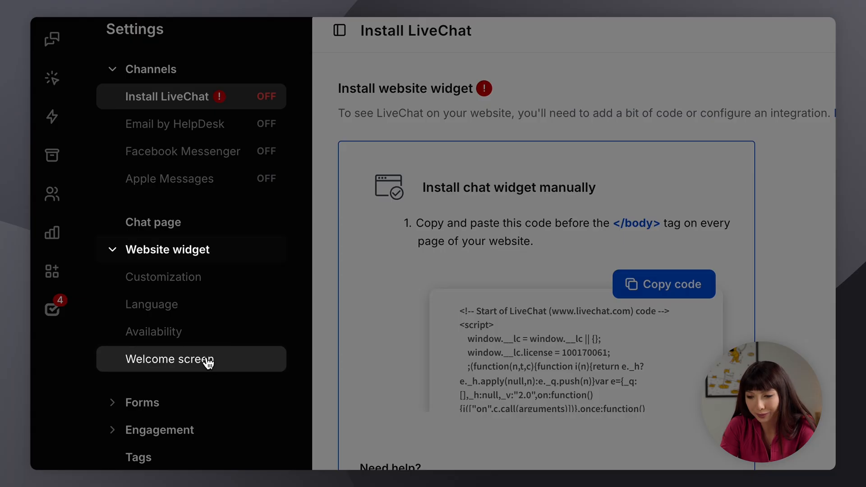
{"action": "left_click", "coordinate": [190, 359]}
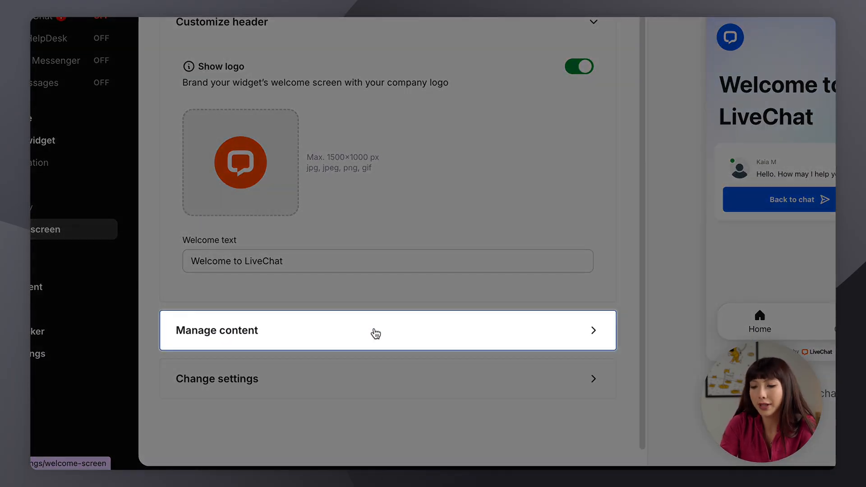
- Expand Manage content and activate the HelpDesk card on the welcome screen
{"action": "left_click", "coordinate": [387, 330]}
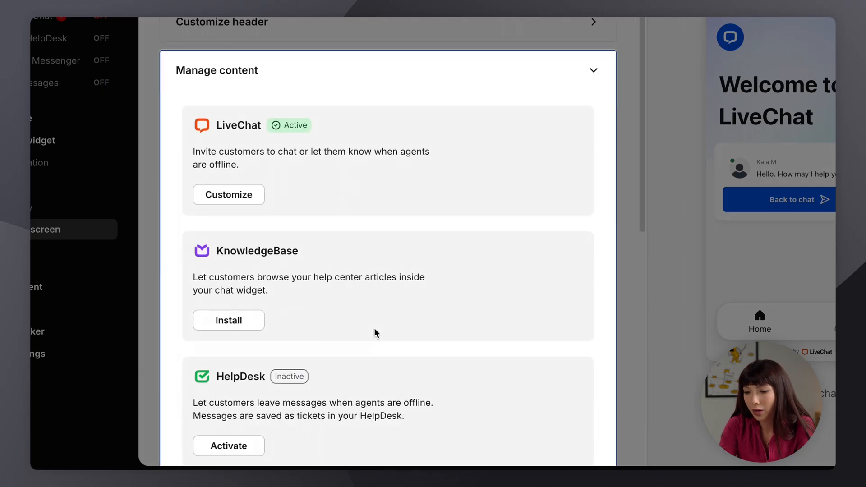
{"action": "scroll", "scroll_direction": "down", "scroll_amount": 3}
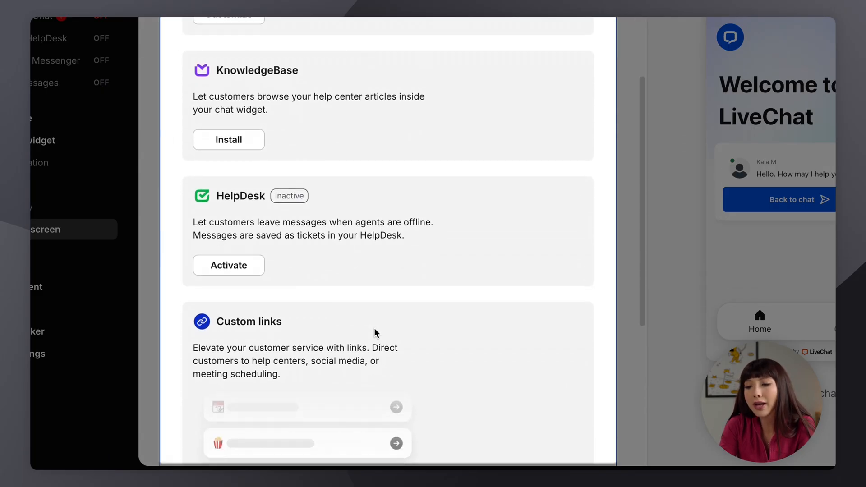
{"action": "left_click", "coordinate": [228, 265]}
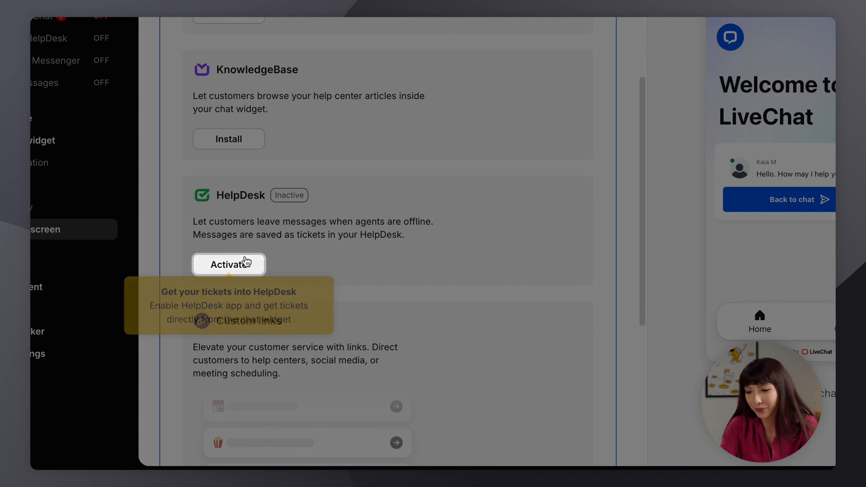
{"action": "left_click", "coordinate": [228, 264]}
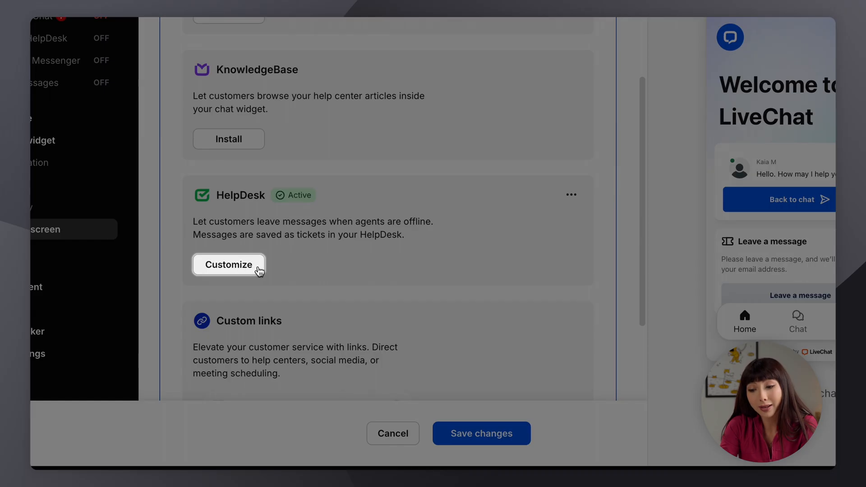
{"action": "left_click", "coordinate": [228, 264]}
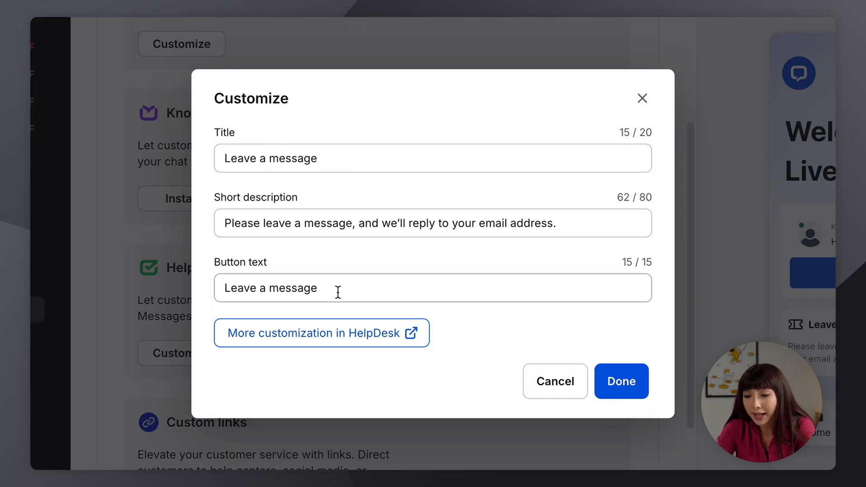
{"action": "mouse_move", "coordinate": [320, 333]}
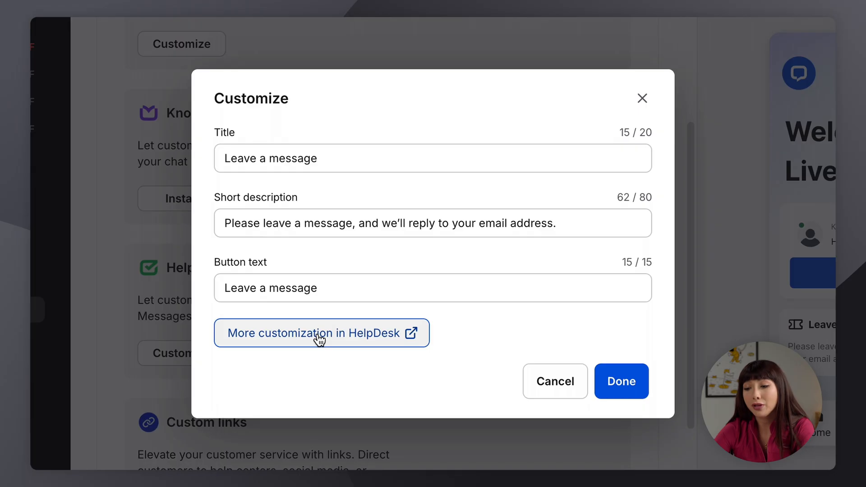
{"action": "mouse_move", "coordinate": [620, 381]}
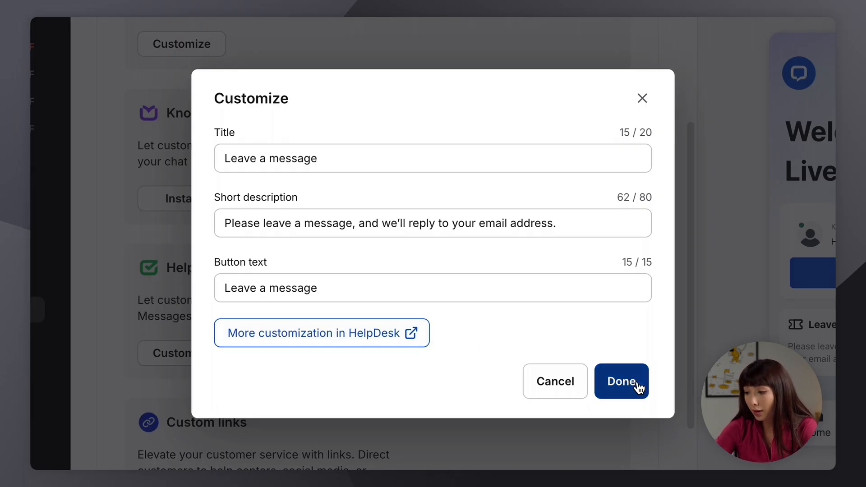
- Keep the default card texts, save the welcome screen, and launch the test page
{"action": "left_click", "coordinate": [620, 381]}
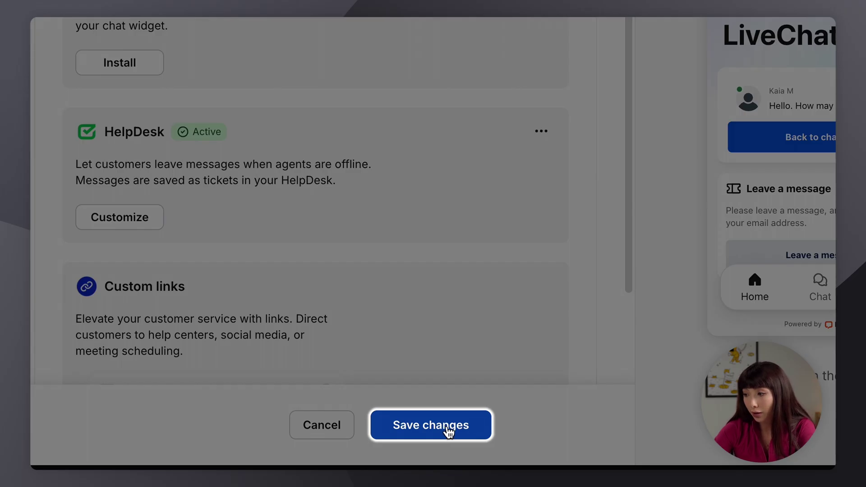
{"action": "left_click", "coordinate": [430, 425]}
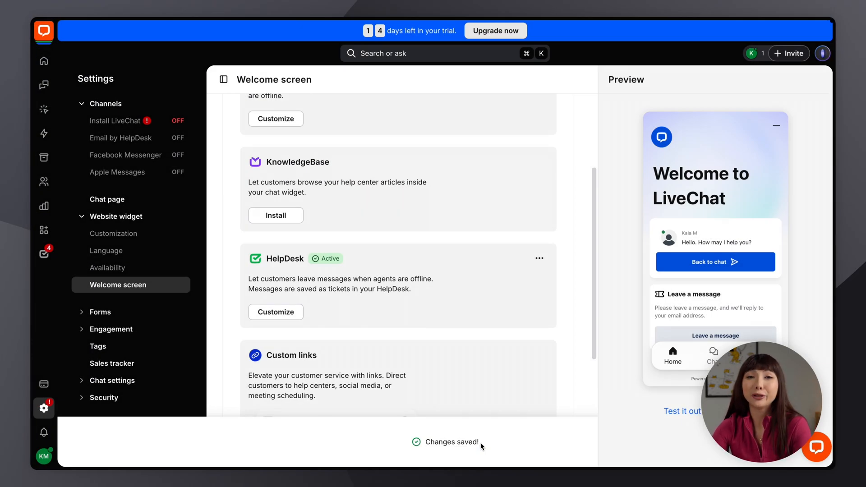
{"action": "left_click", "coordinate": [681, 411]}
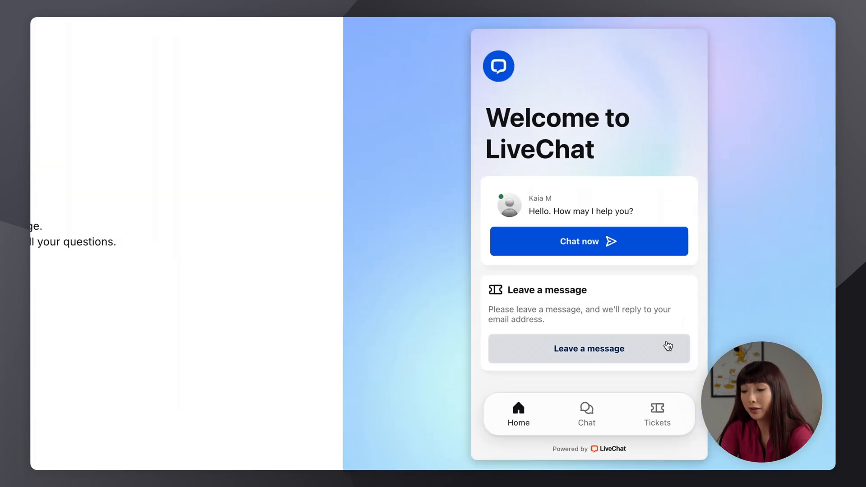
{"action": "left_click", "coordinate": [588, 348]}
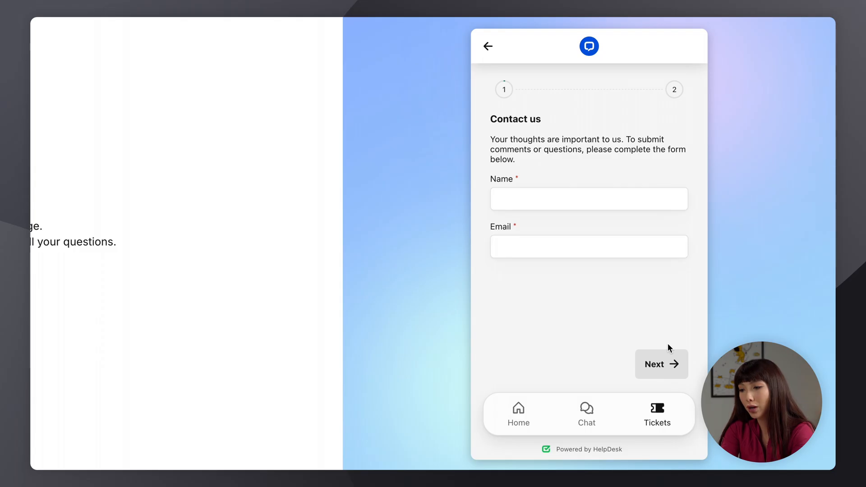
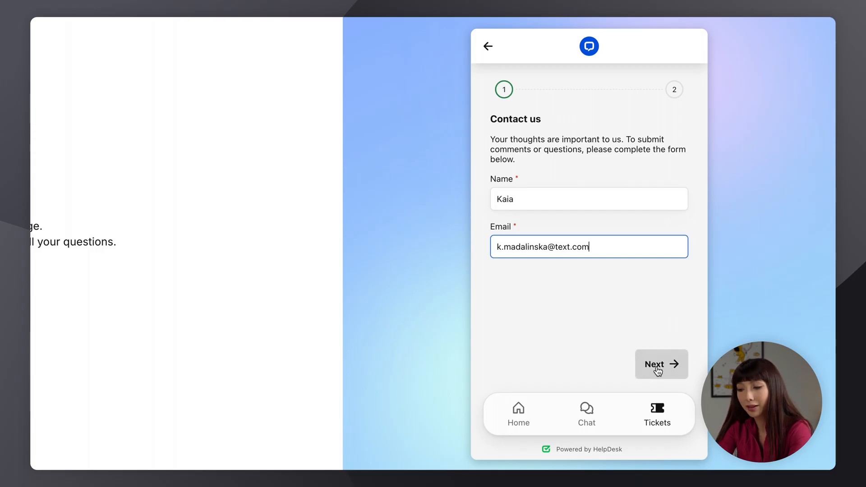
{"action": "left_click", "coordinate": [661, 364]}
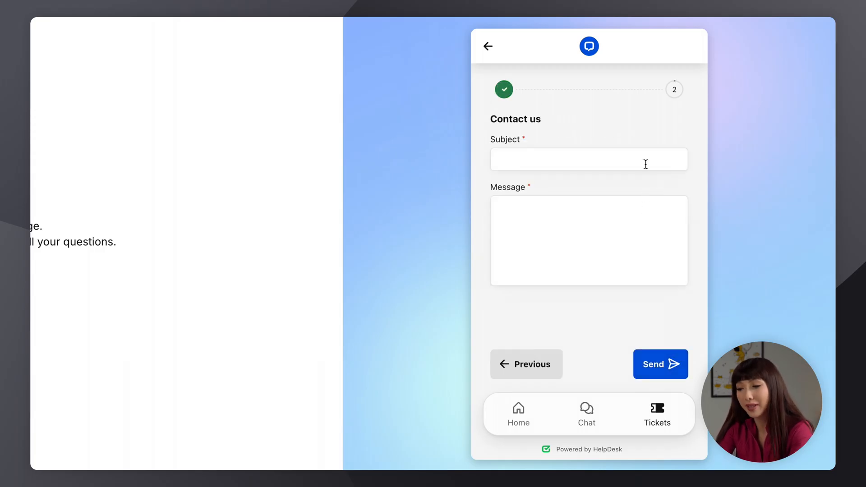
- Send the ticket with subject 'test lc x hd' and message 'hi :)'
{"action": "left_click", "coordinate": [588, 160]}
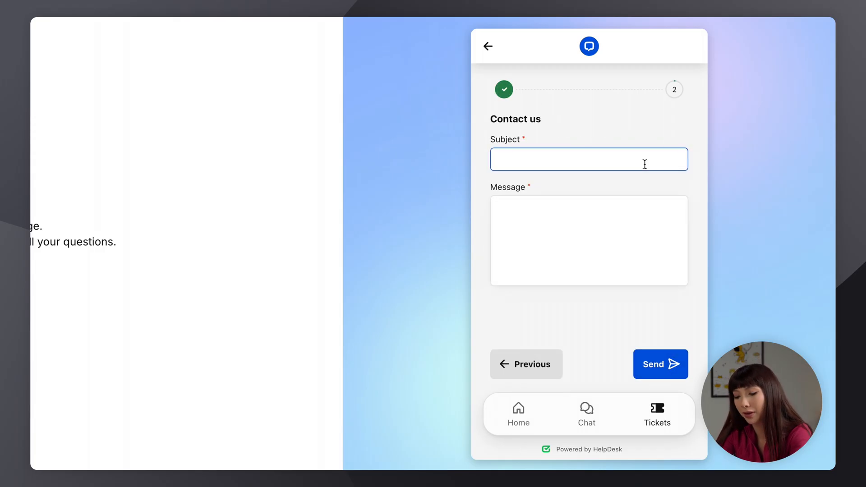
{"action": "type", "text": "test"}
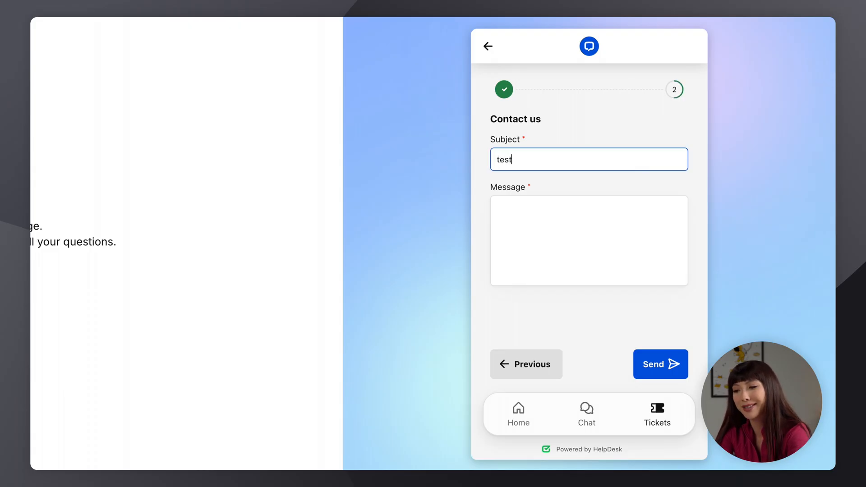
{"action": "type", "text": "lc"}
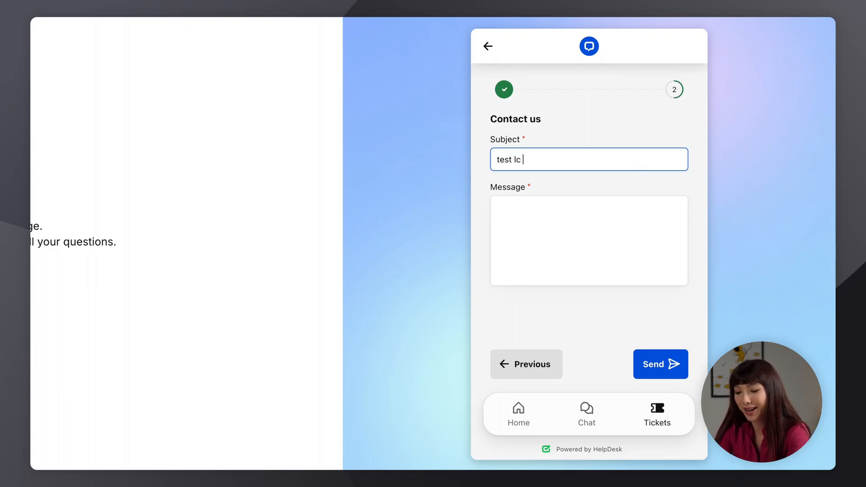
{"action": "type", "text": "x hd"}
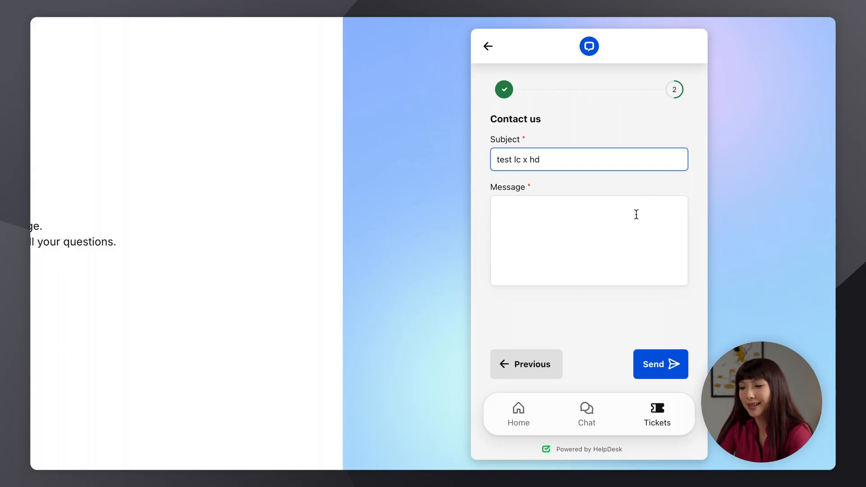
{"action": "type", "text": "hi :"}
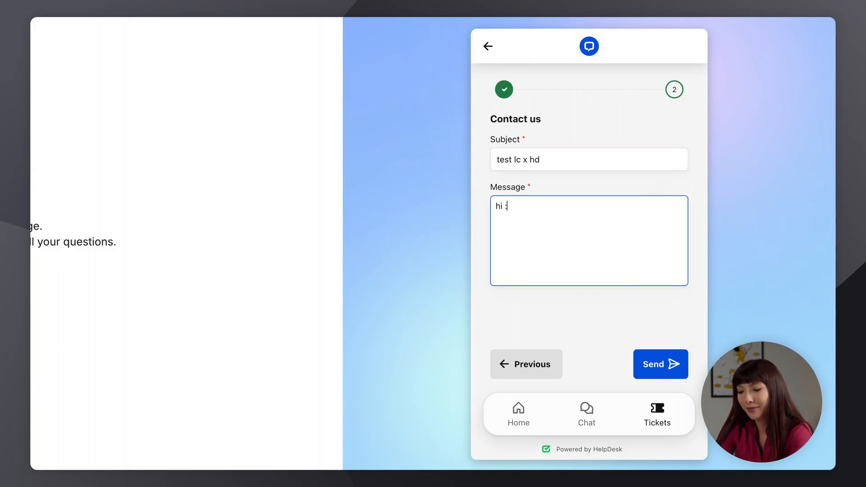
{"action": "type", "text": ")"}
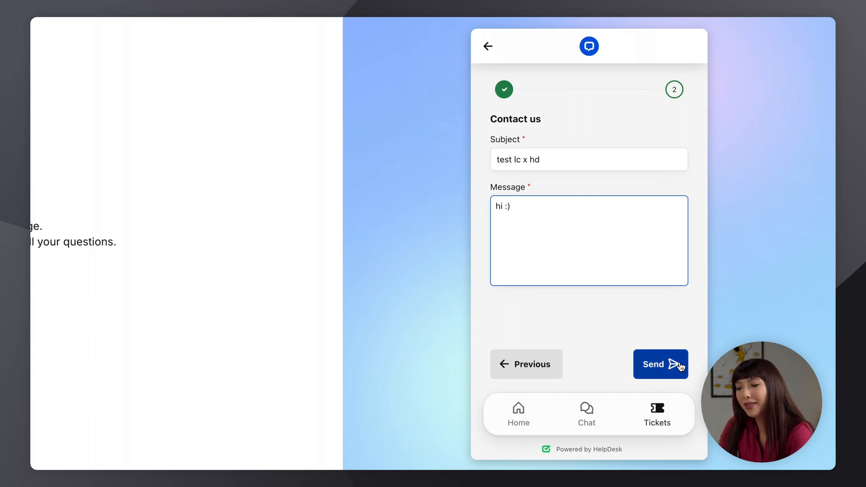
{"action": "left_click", "coordinate": [660, 364]}
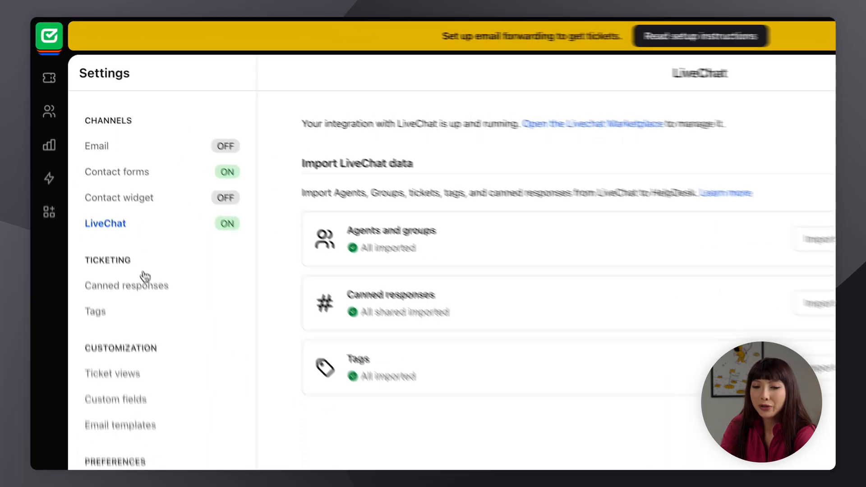
- Open the 'test lc x hd' ticket from the recent tickets list to read 'hi :)'
{"action": "left_click", "coordinate": [50, 87]}
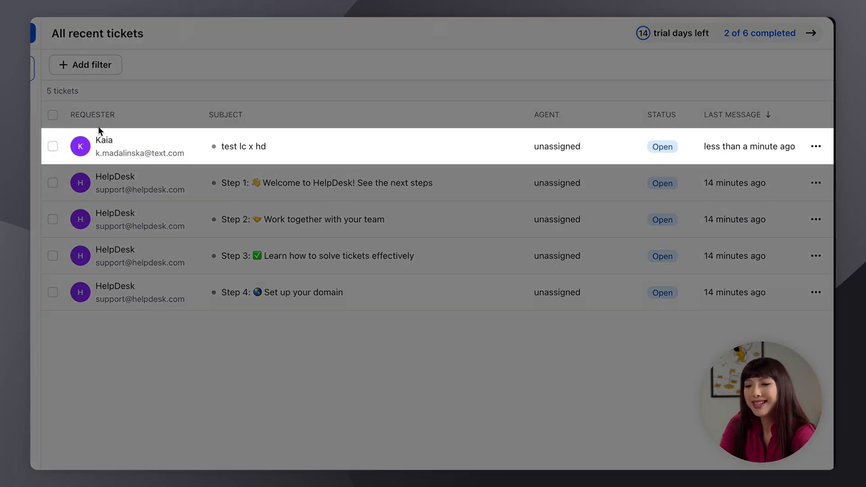
{"action": "mouse_move", "coordinate": [132, 147]}
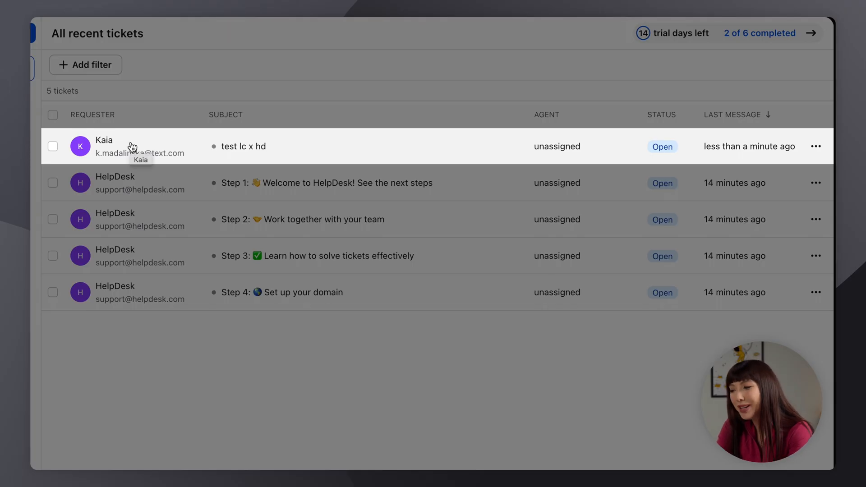
{"action": "left_click", "coordinate": [243, 146]}
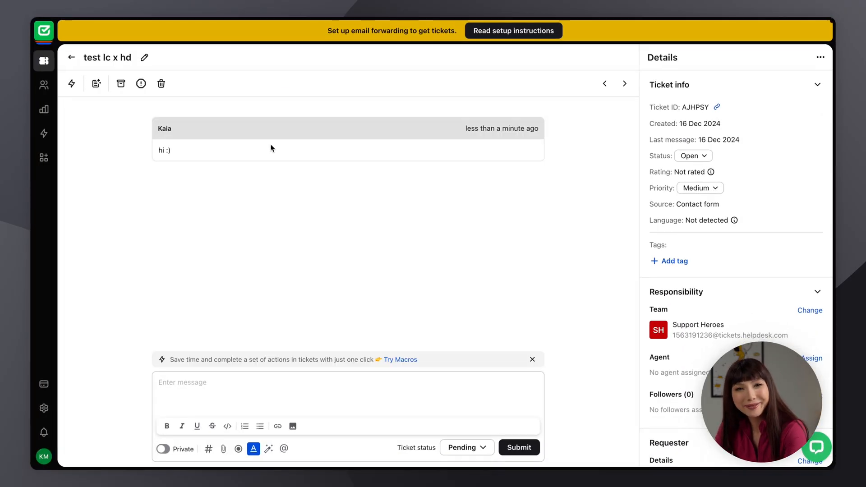
{"action": "left_click", "coordinate": [512, 31]}
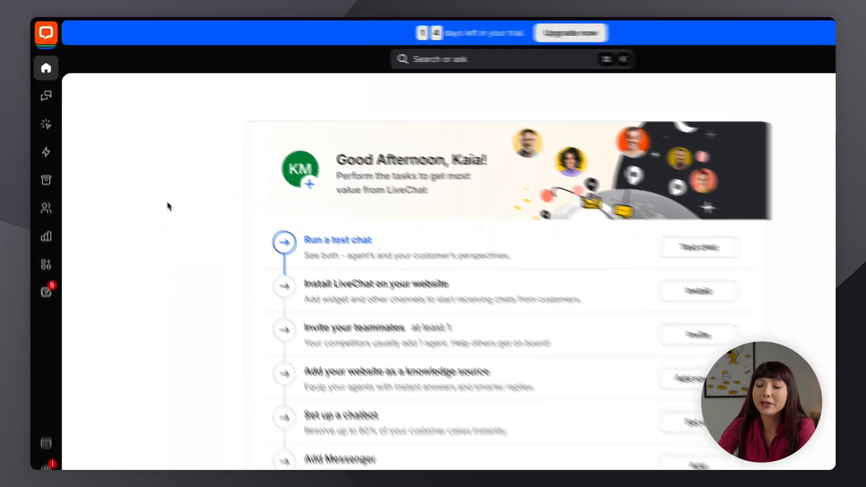
- Switch to HelpDesk and open Settings > Email > Reply addresses > Add reply address
{"action": "left_click", "coordinate": [46, 33]}
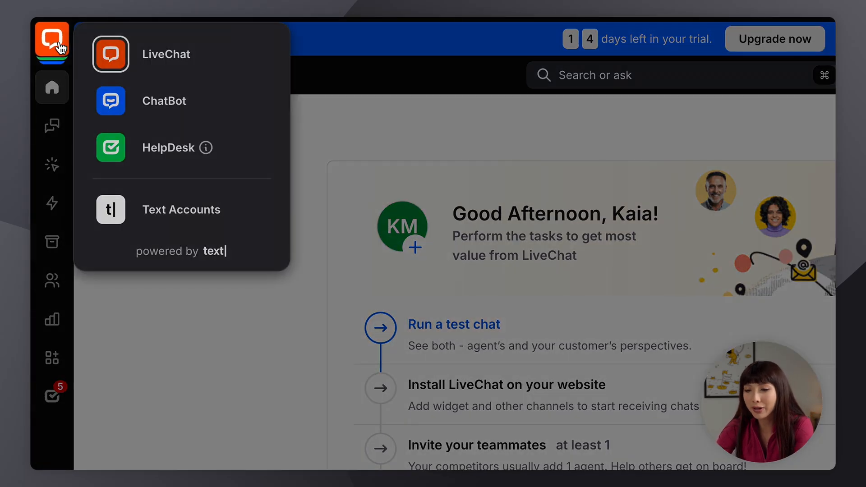
{"action": "mouse_move", "coordinate": [165, 154]}
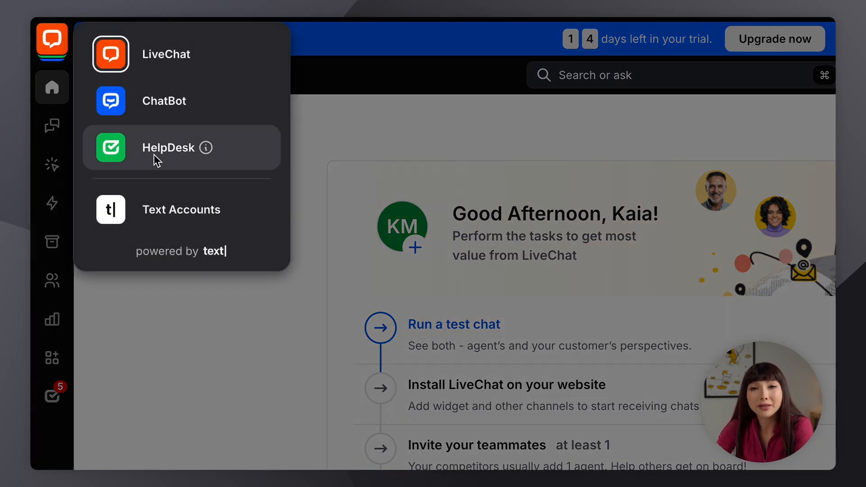
{"action": "left_click", "coordinate": [168, 147]}
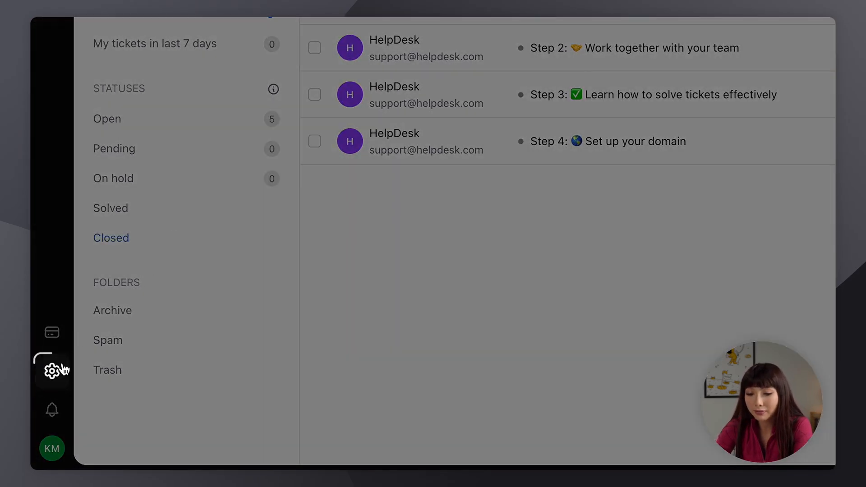
{"action": "left_click", "coordinate": [51, 370]}
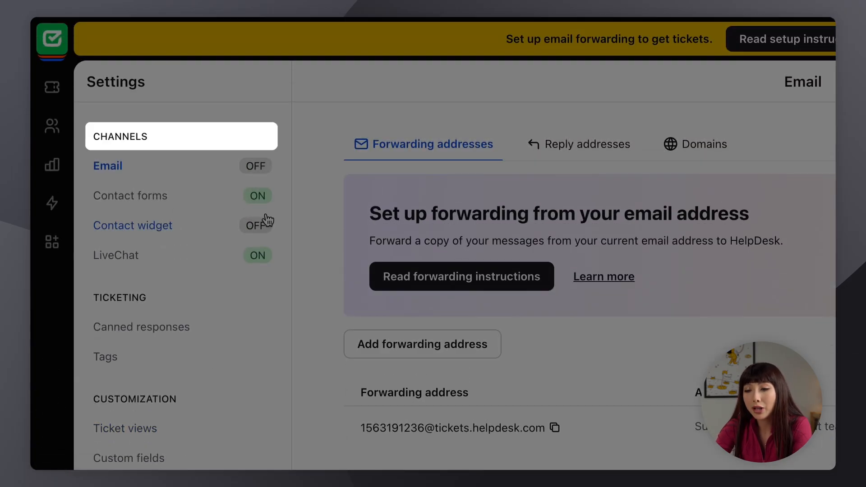
{"action": "mouse_move", "coordinate": [169, 165]}
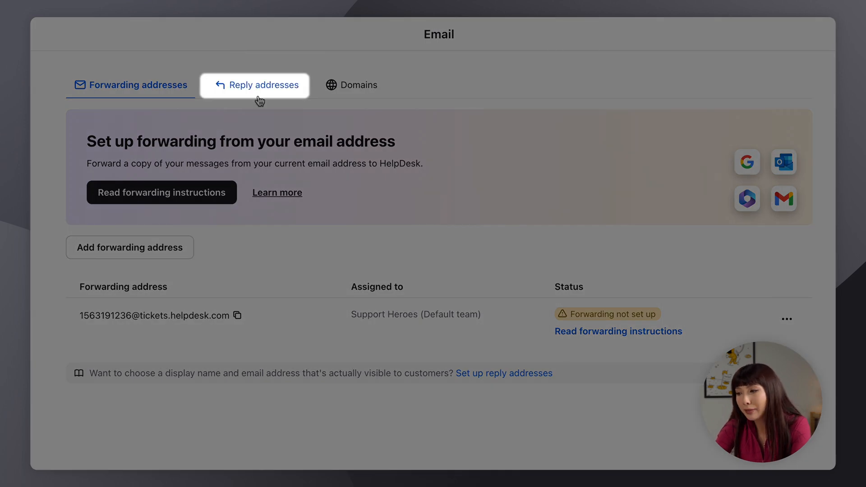
{"action": "left_click", "coordinate": [260, 86]}
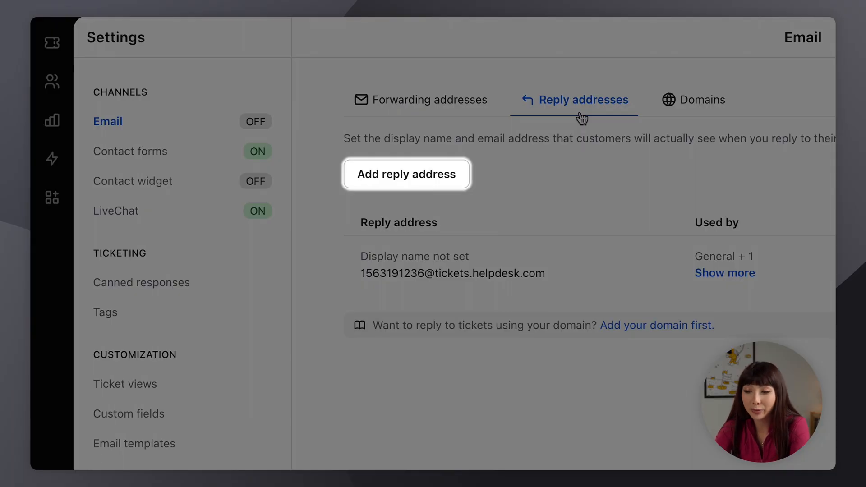
{"action": "left_click", "coordinate": [406, 174]}
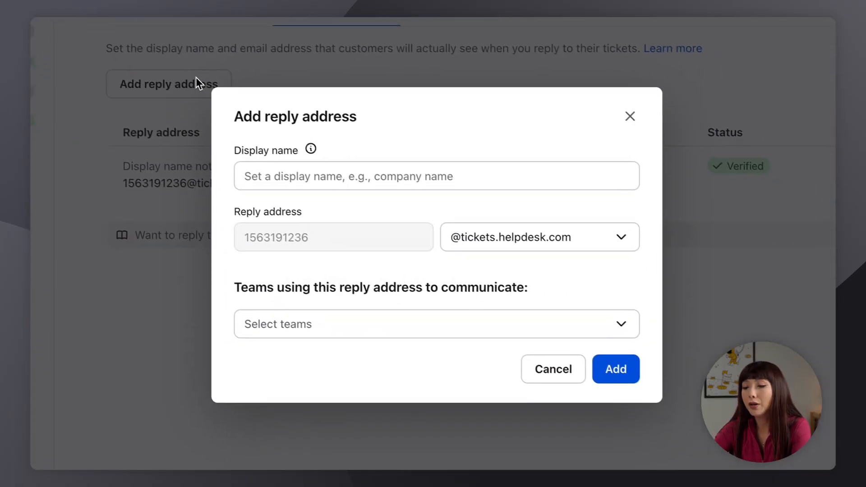
{"action": "mouse_move", "coordinate": [310, 149]}
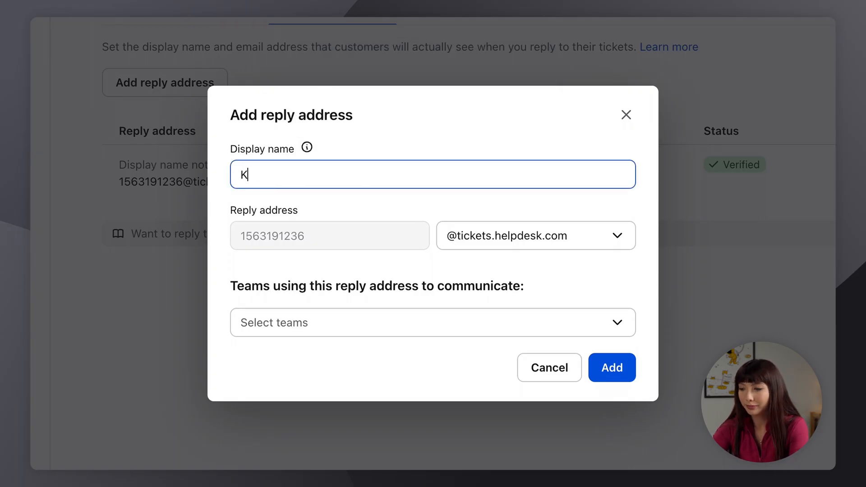
{"action": "type", "text": "aia's Online Store"}
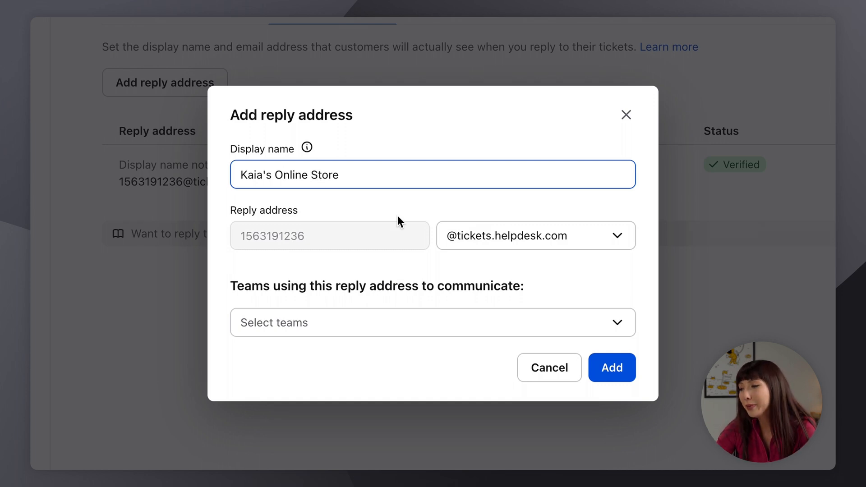
{"action": "left_click", "coordinate": [534, 235]}
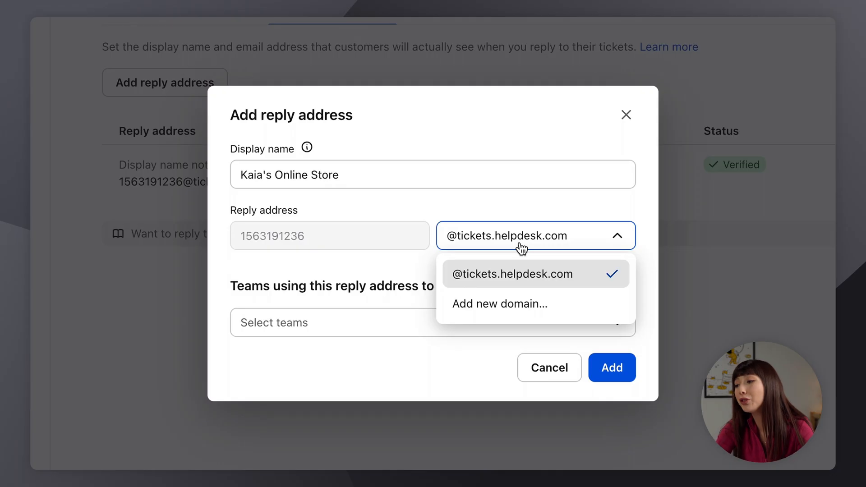
{"action": "mouse_move", "coordinate": [518, 309]}
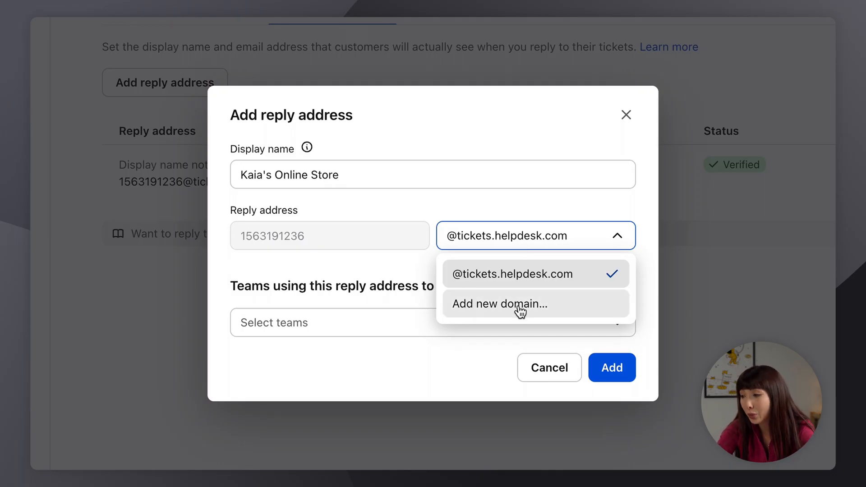
{"action": "left_click", "coordinate": [511, 274]}
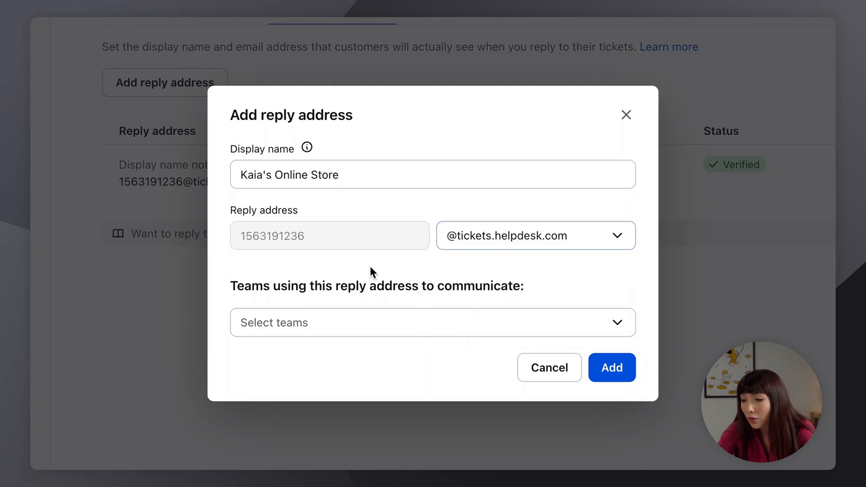
{"action": "mouse_move", "coordinate": [322, 303]}
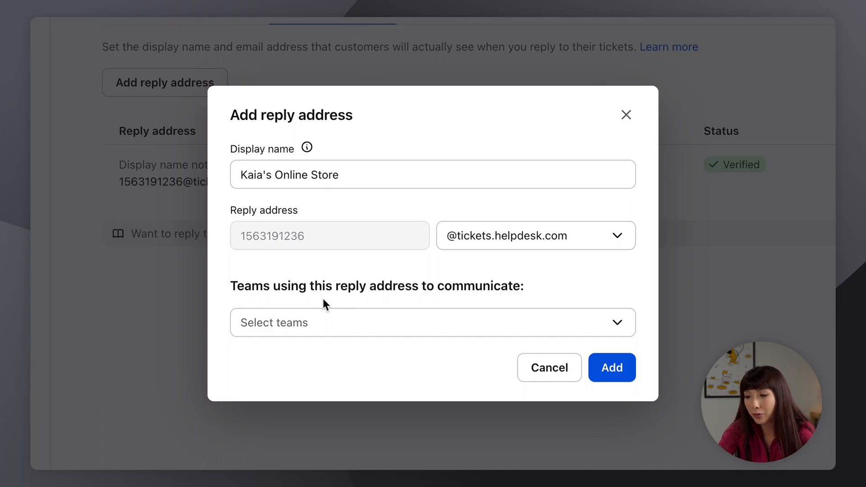
{"action": "mouse_move", "coordinate": [344, 327]}
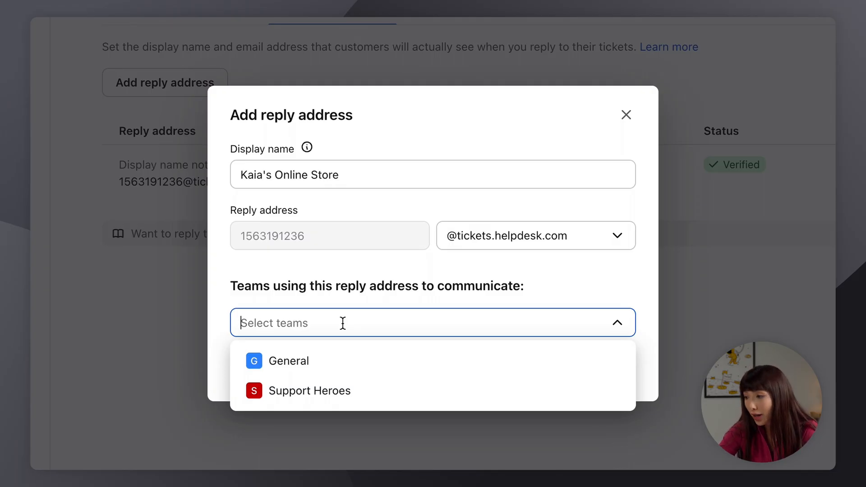
{"action": "left_click", "coordinate": [288, 361]}
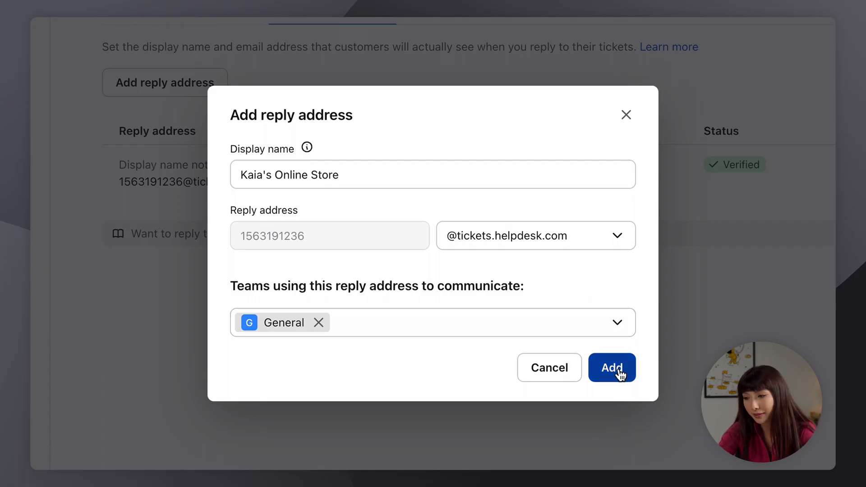
{"action": "left_click", "coordinate": [612, 368]}
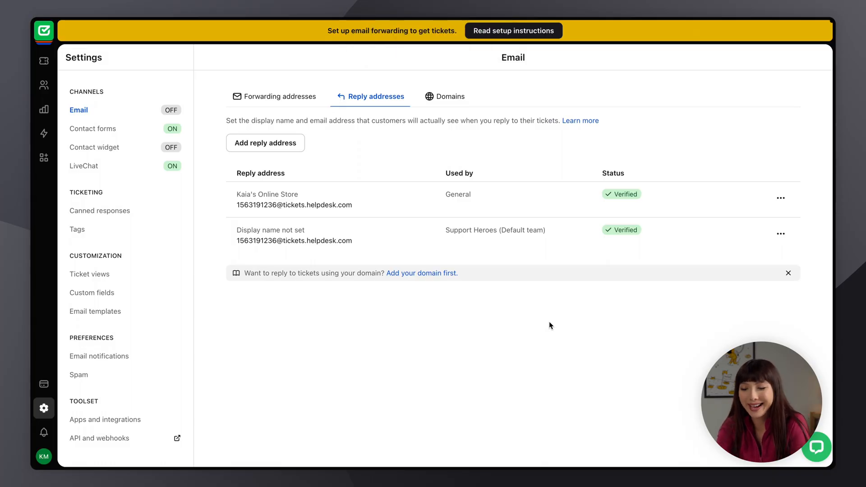
{"action": "left_click", "coordinate": [44, 85]}
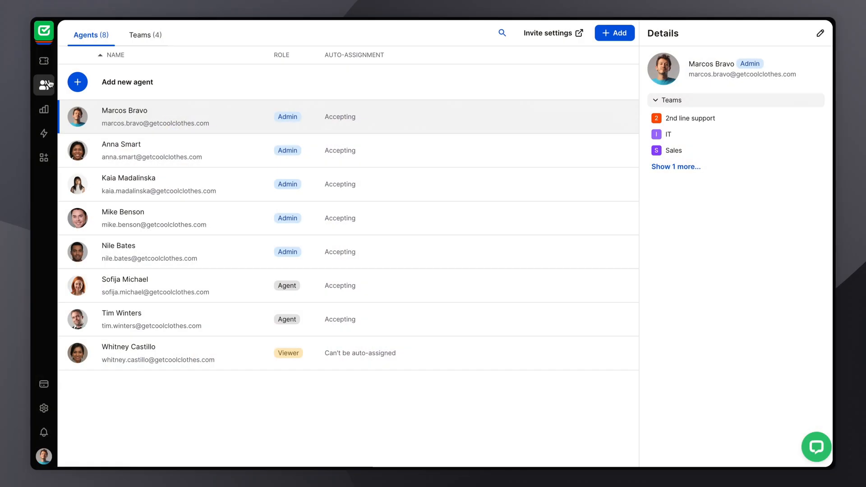
- Browse the Teams tab and the Marketplace, then open the New tickets report
{"action": "left_click", "coordinate": [145, 35]}
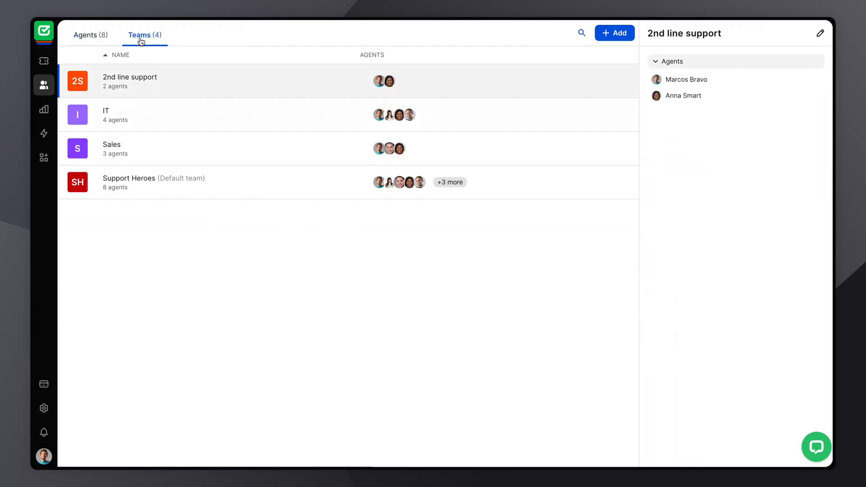
{"action": "left_click", "coordinate": [43, 158]}
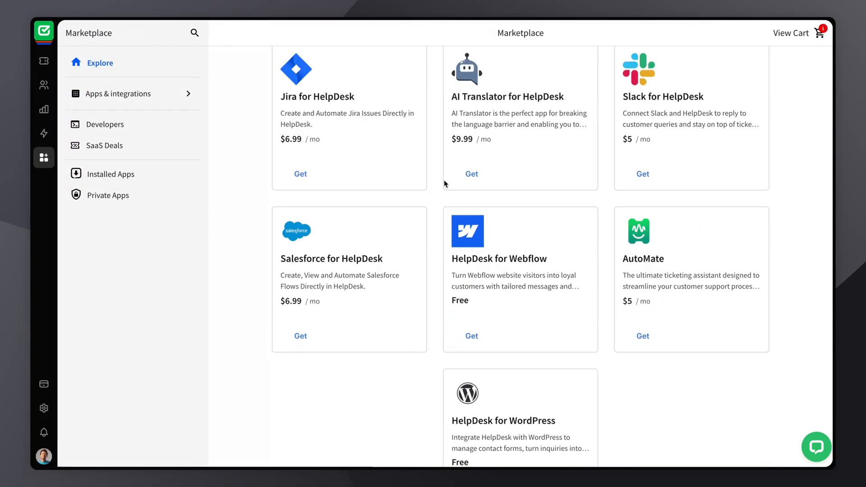
{"action": "left_click", "coordinate": [43, 108]}
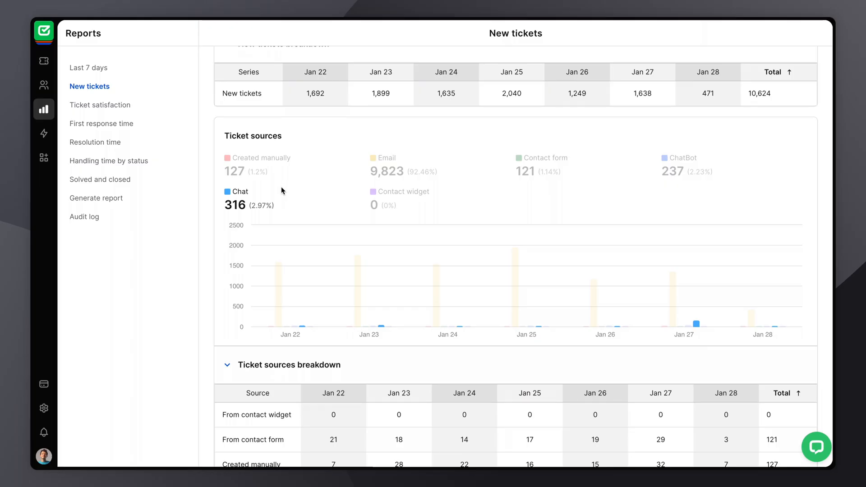
{"action": "mouse_move", "coordinate": [359, 311]}
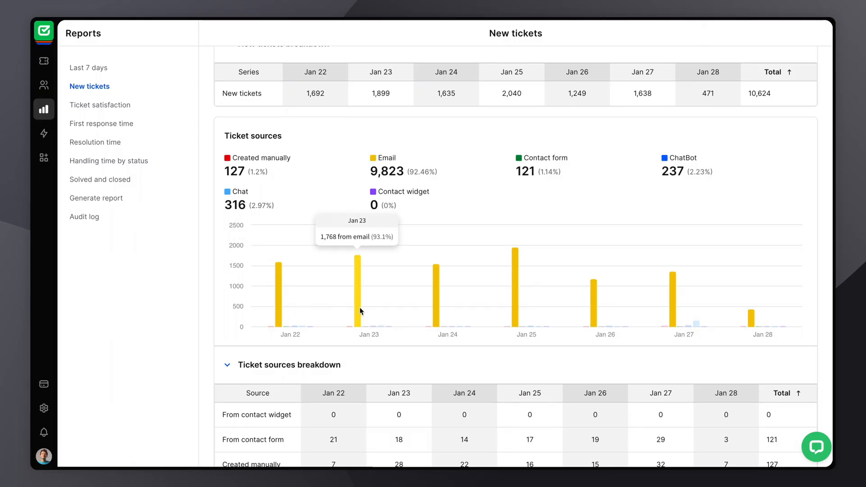